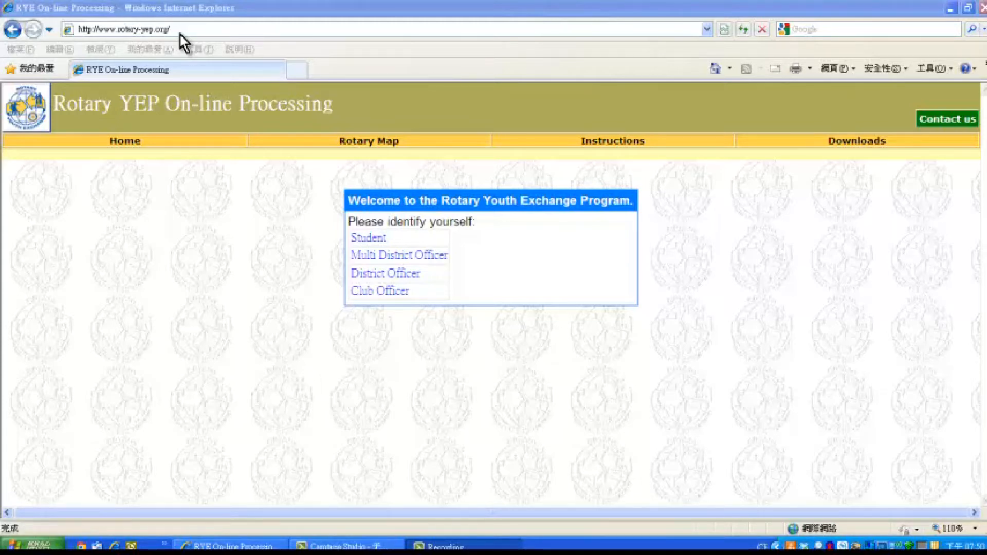
mouse_move(178, 8)
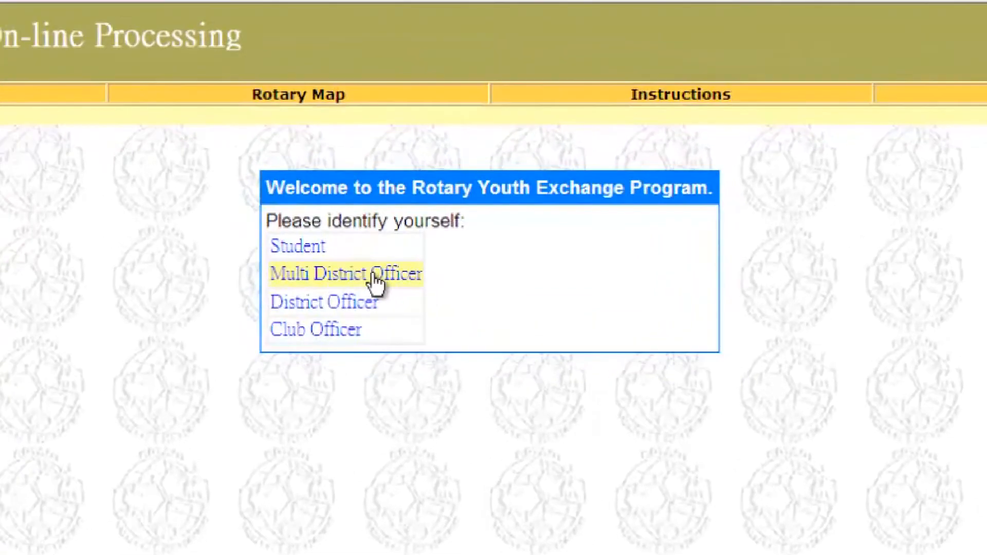
mouse_move(361, 308)
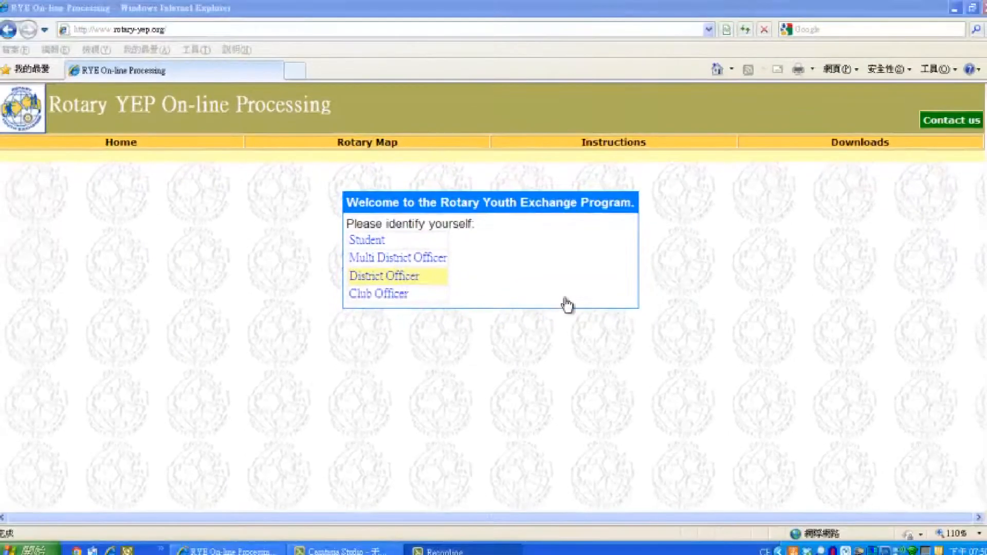
- Sign in as a district officer for District 3350/Thailand with user ID and password
click(383, 275)
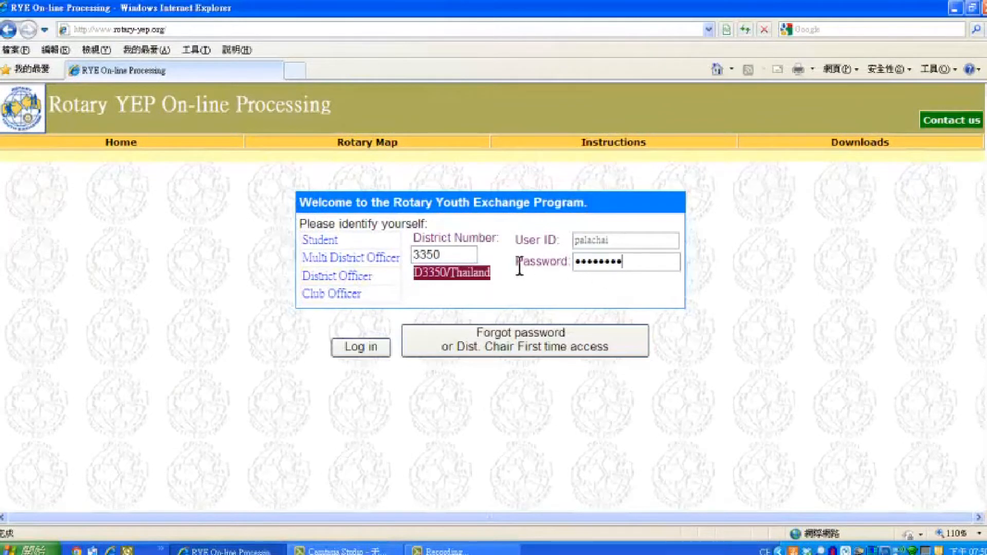
mouse_move(563, 254)
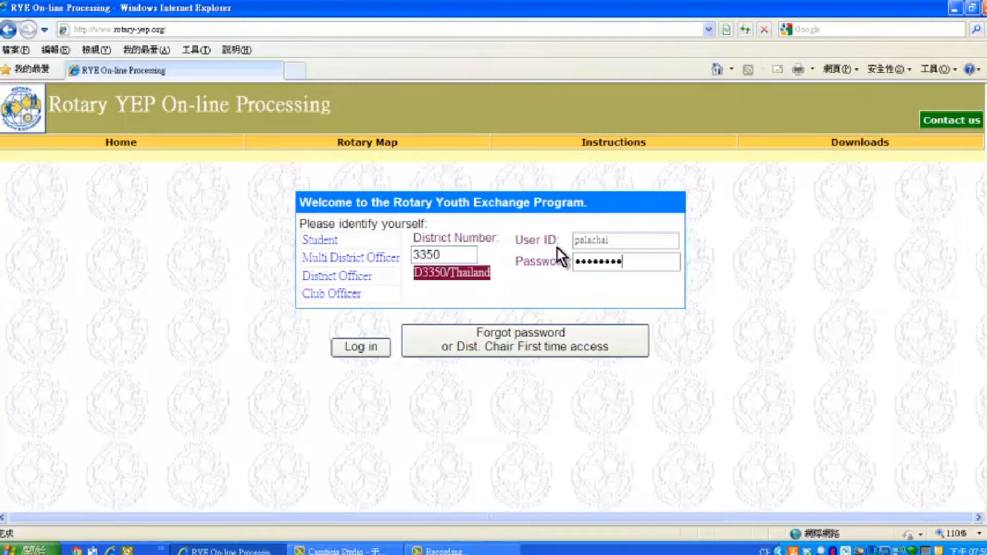
mouse_move(568, 279)
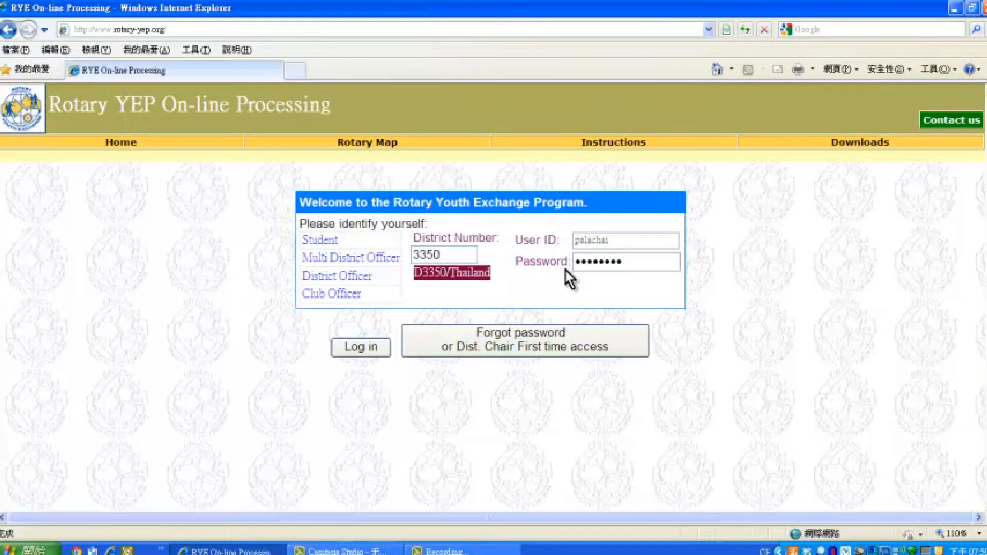
mouse_move(361, 346)
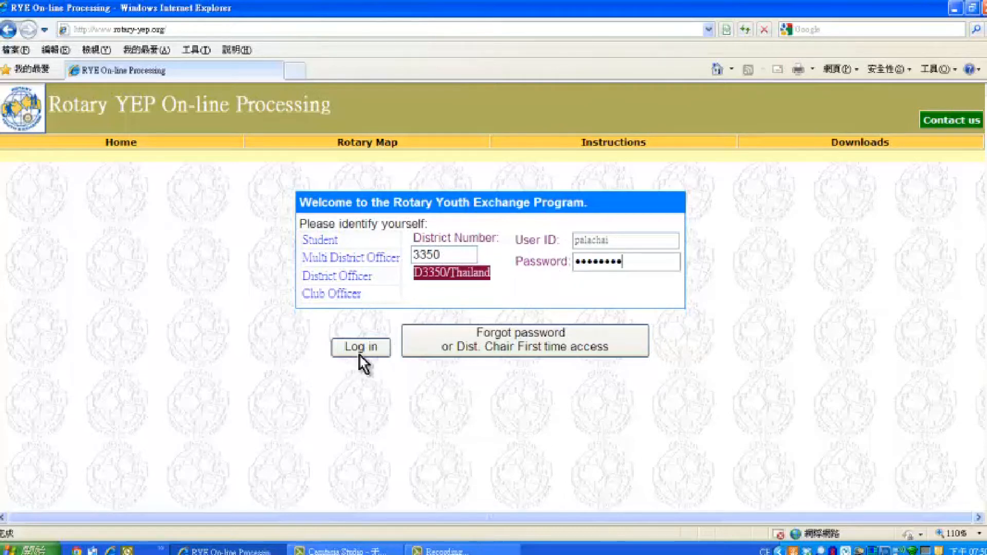
click(360, 347)
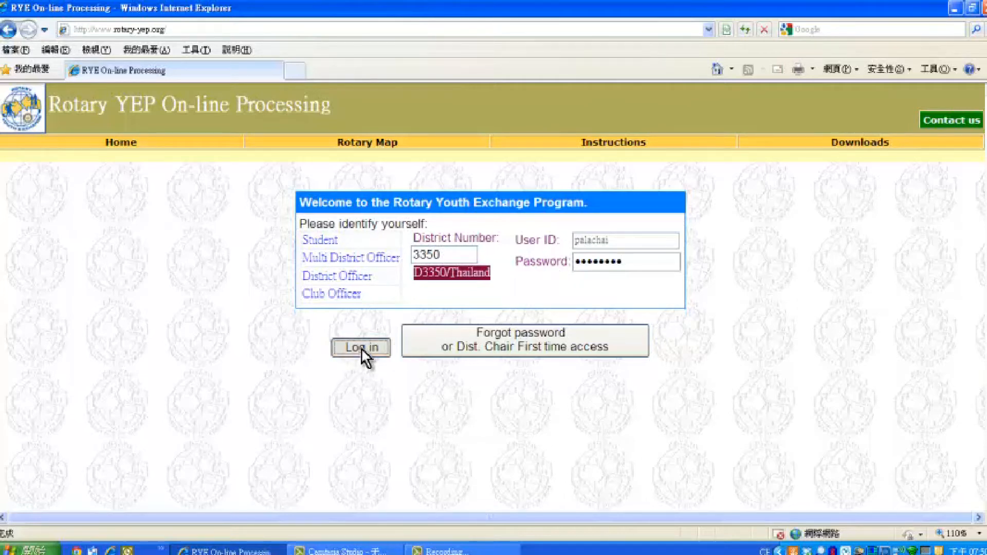
- Finish logging in, show the YEO/Inbound options and choose the 2021-22 exchange year
click(360, 347)
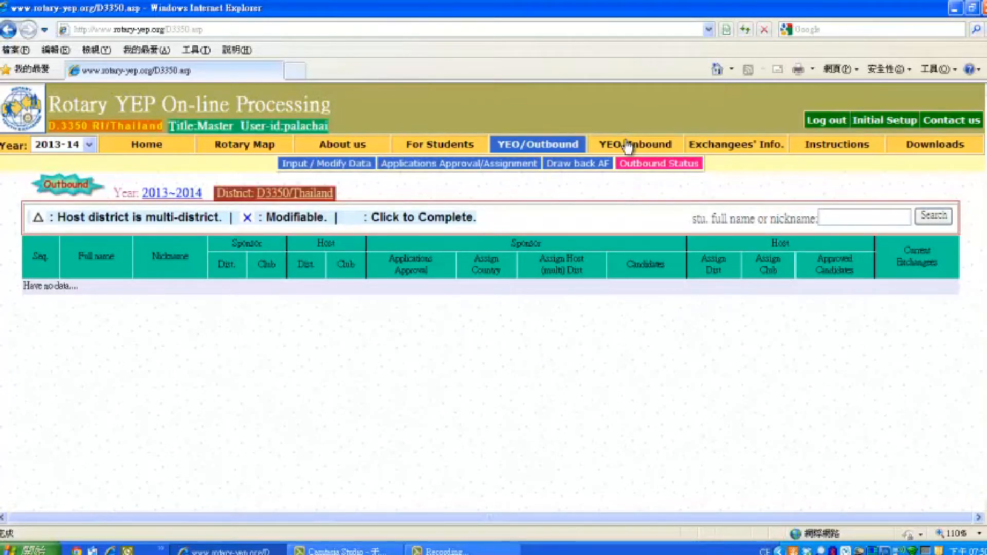
click(636, 144)
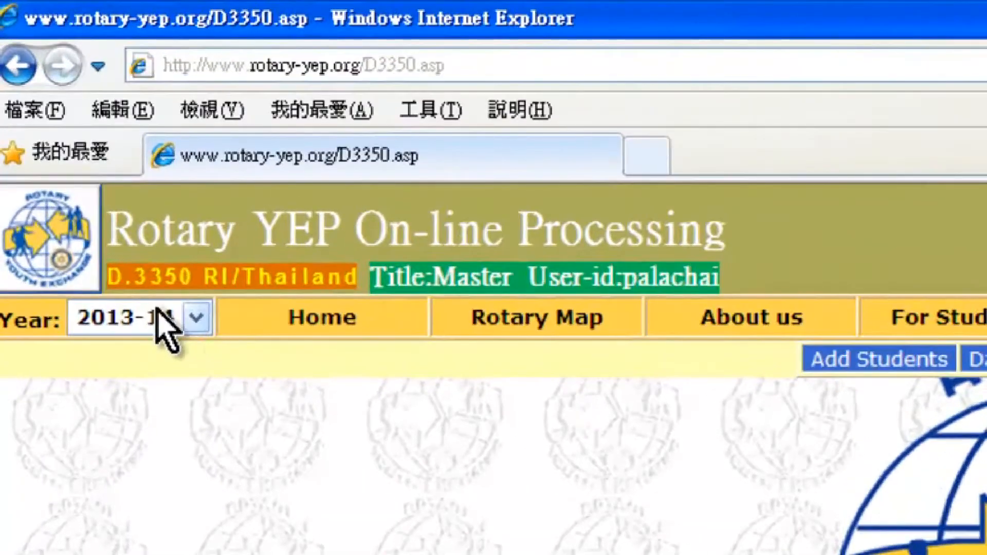
click(201, 317)
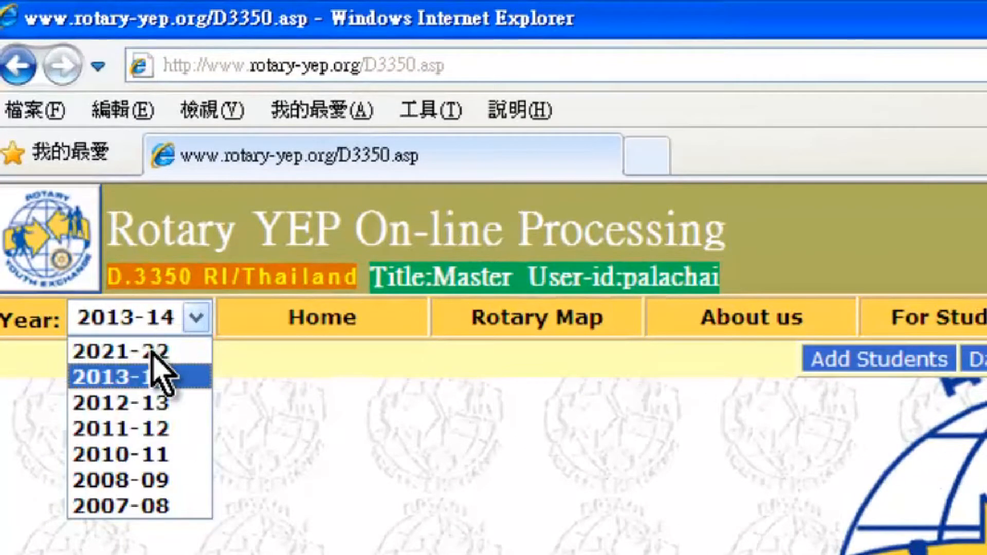
mouse_move(122, 351)
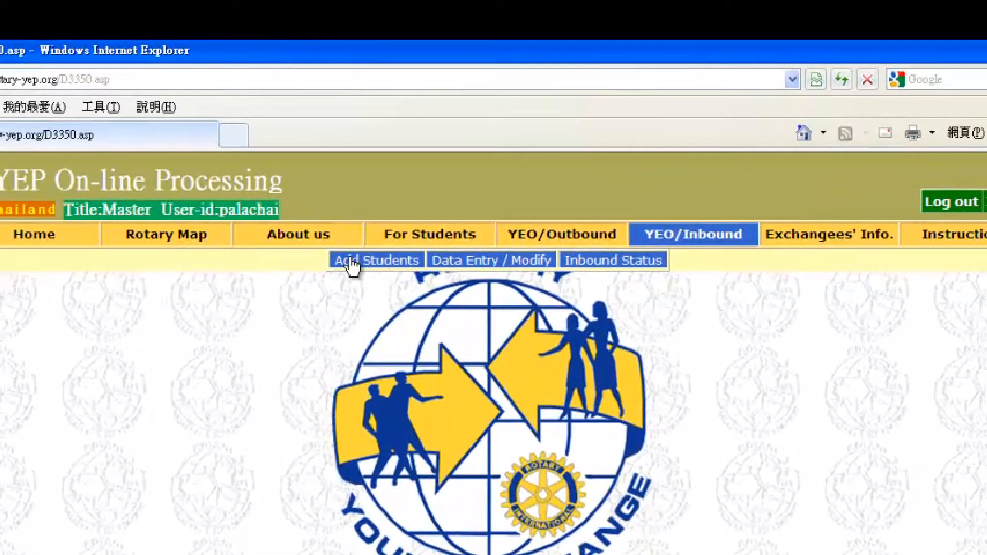
- Show the inbound Applications for Approval list via Add Students (no data yet)
click(376, 259)
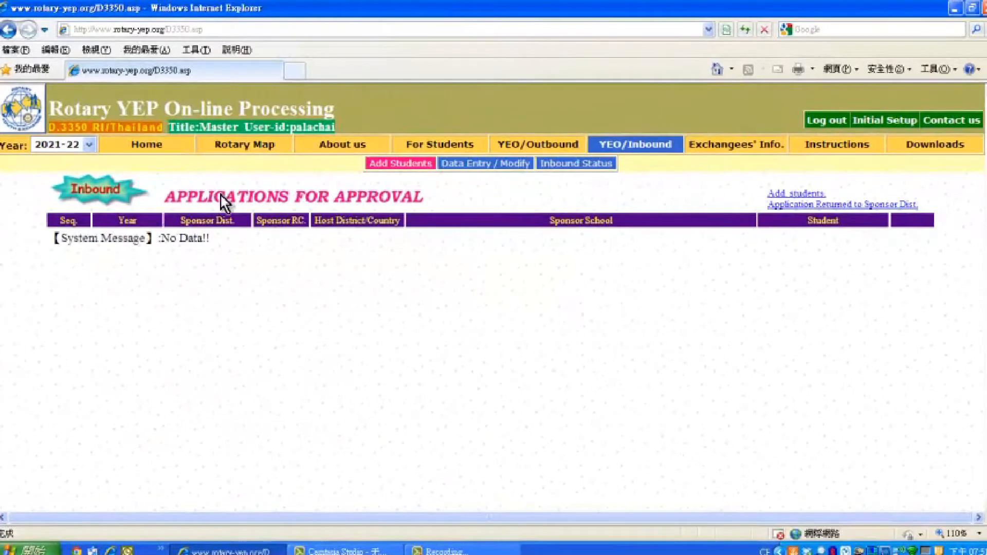
mouse_move(368, 210)
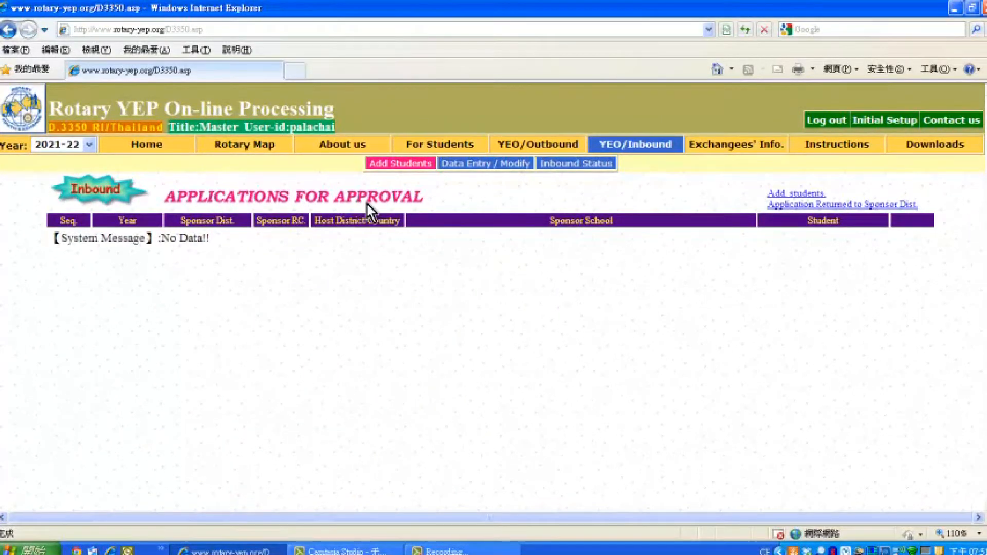
mouse_move(330, 253)
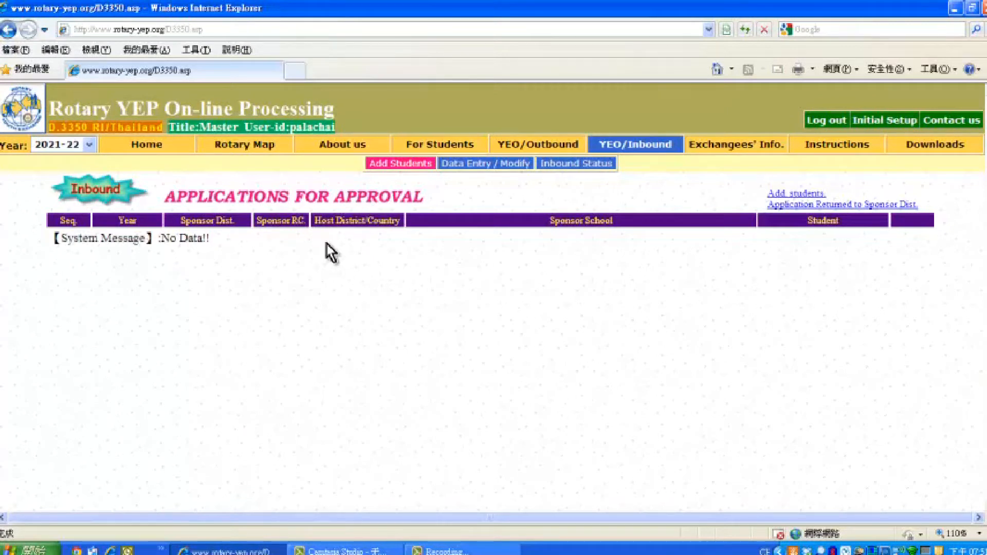
mouse_move(491, 243)
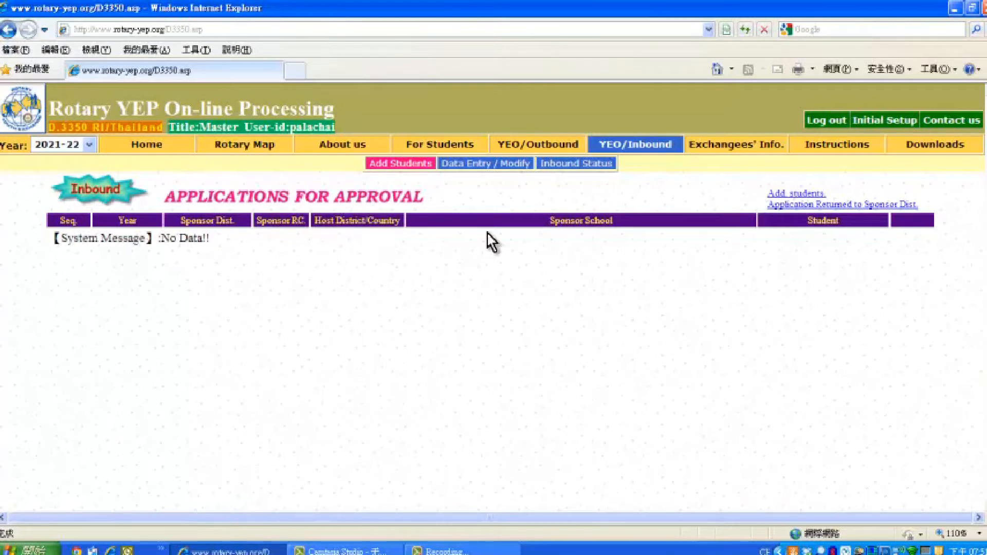
mouse_move(872, 193)
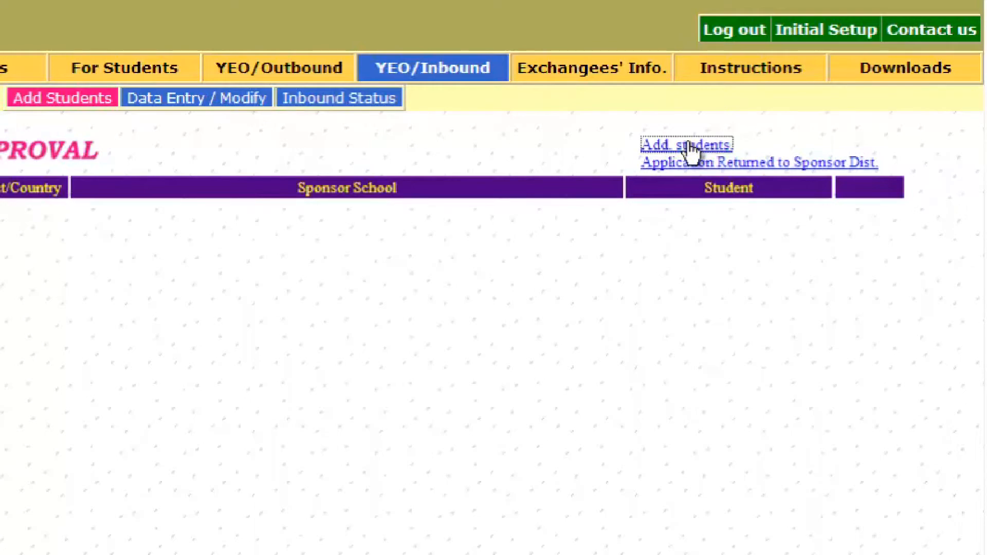
- Add a new inbound student sponsored by D3520/Taiwan with full name and birthday, and confirm
click(684, 145)
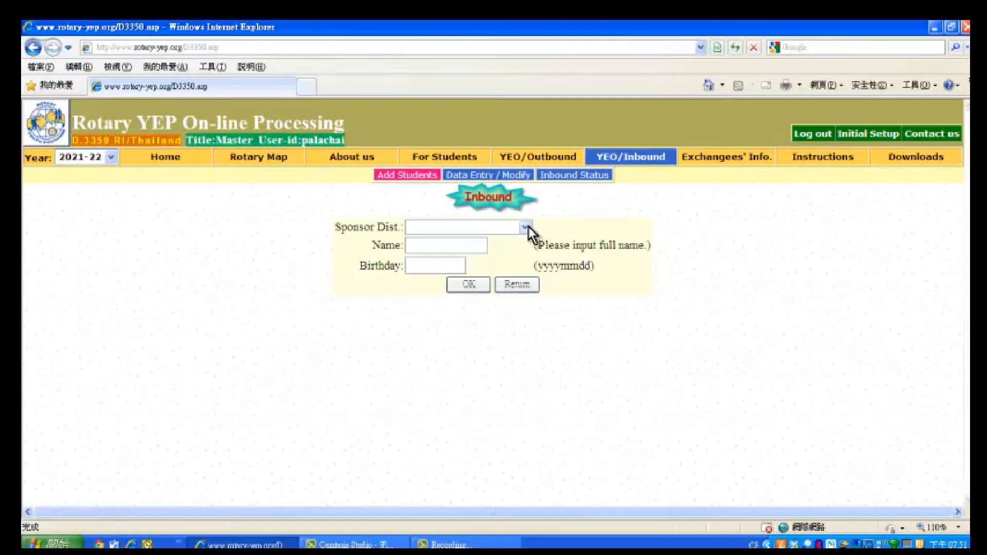
mouse_move(510, 226)
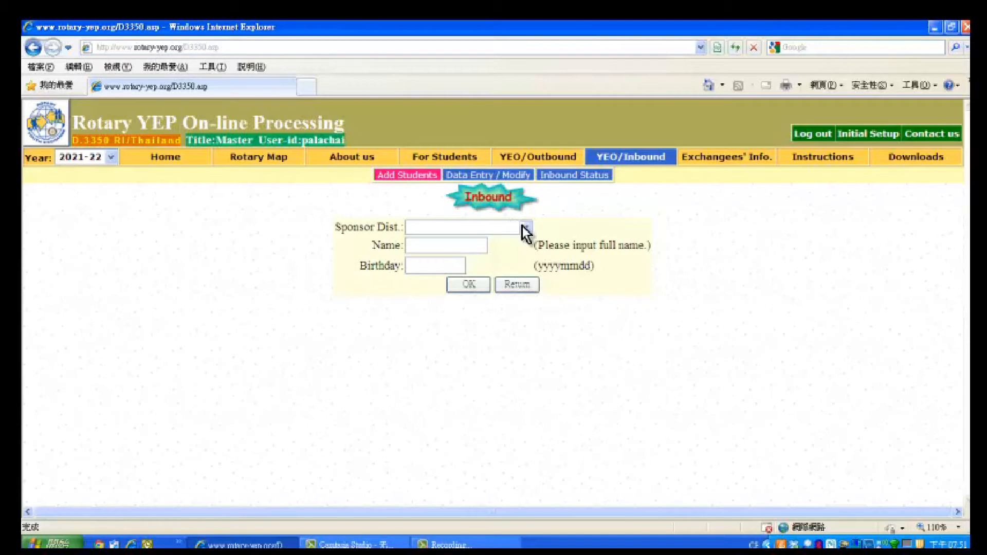
click(526, 228)
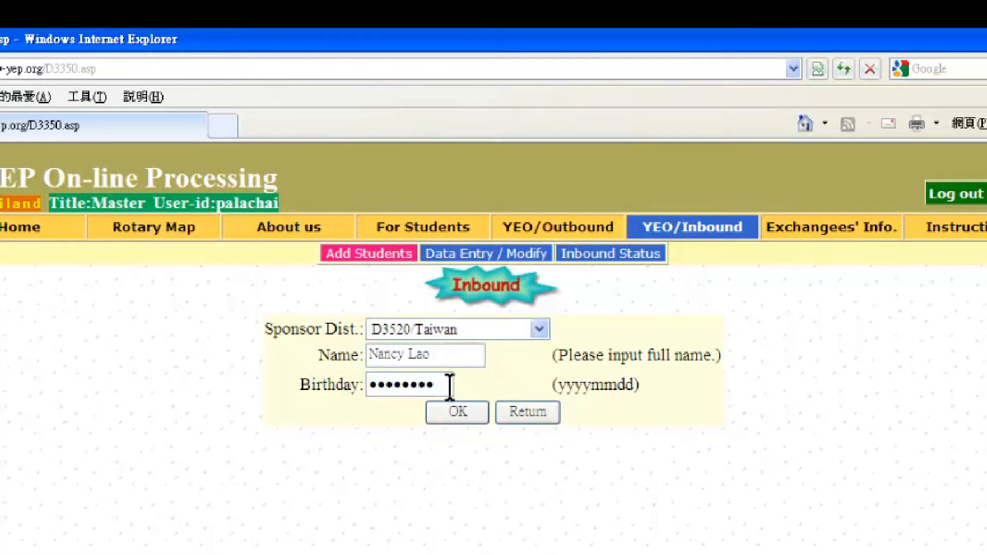
mouse_move(599, 398)
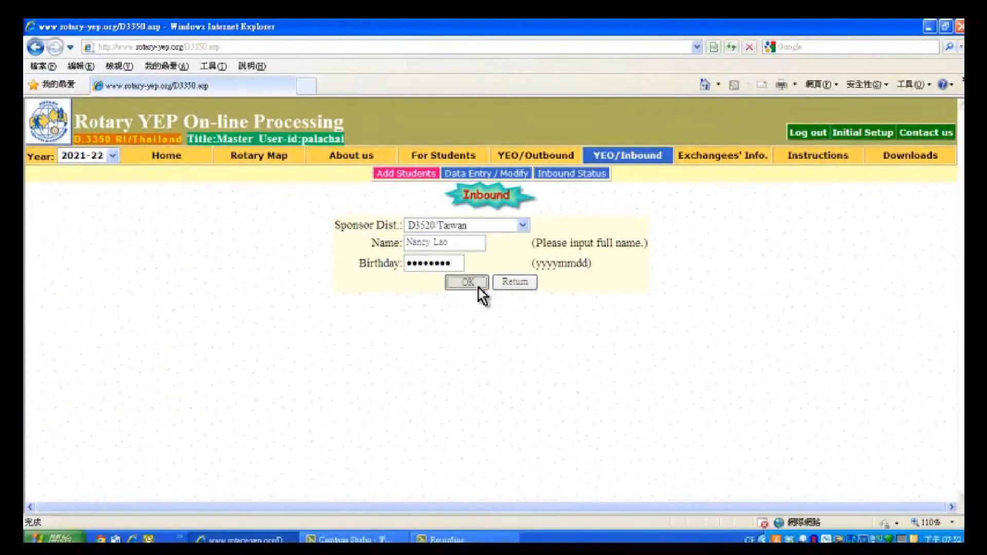
click(465, 282)
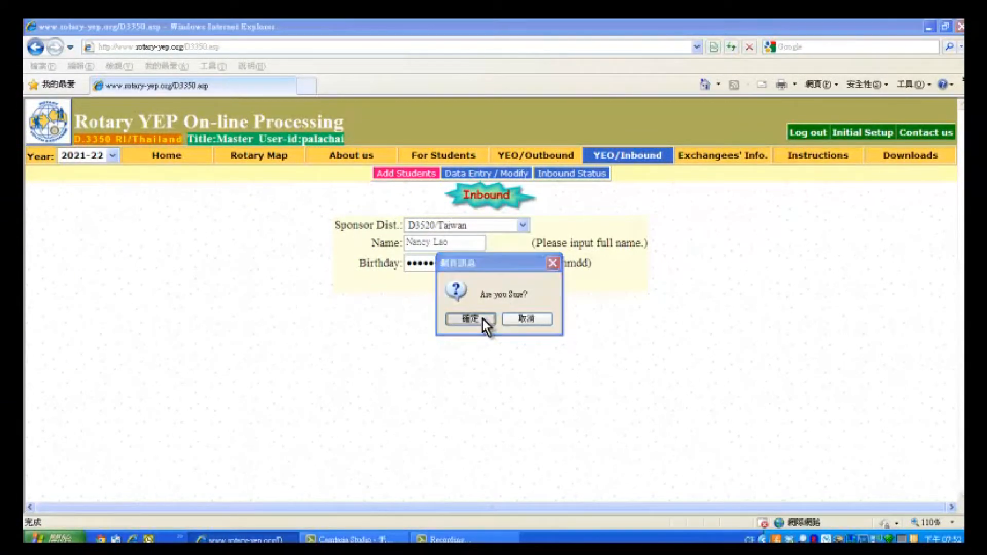
click(470, 319)
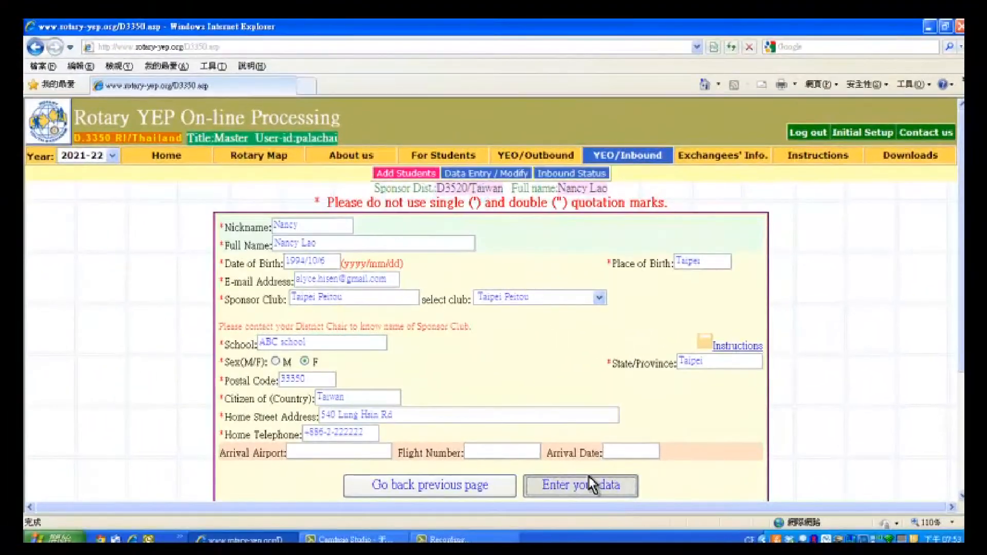
- Submit the student's basic data: nickname, birth date, e-mail, Taipei Peitou club, ABC school, address, phone
click(580, 485)
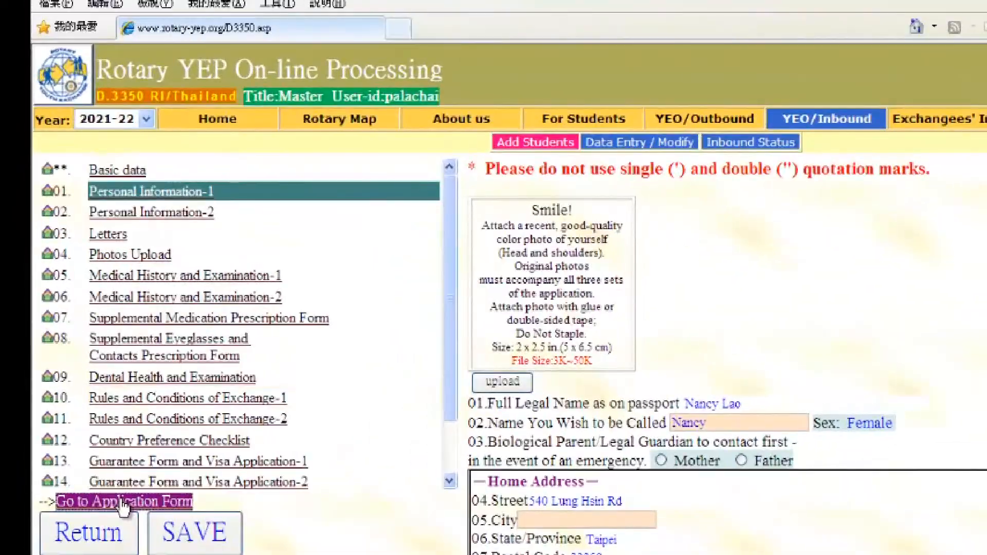
click(123, 501)
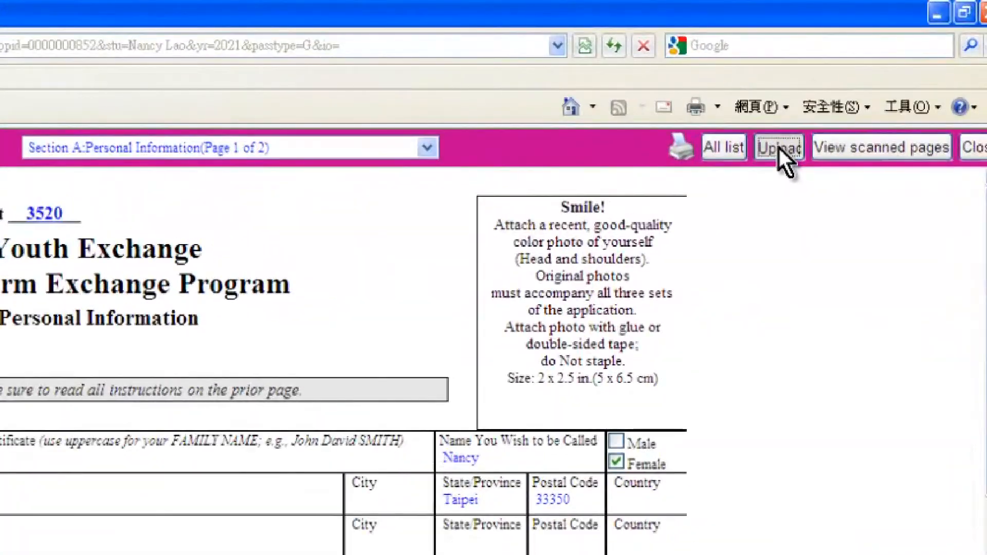
click(778, 147)
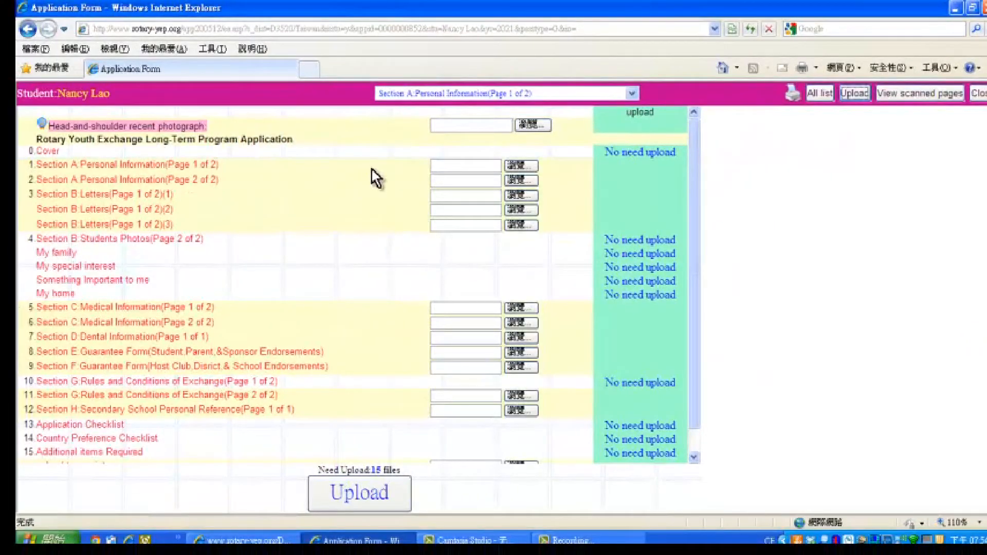
mouse_move(421, 154)
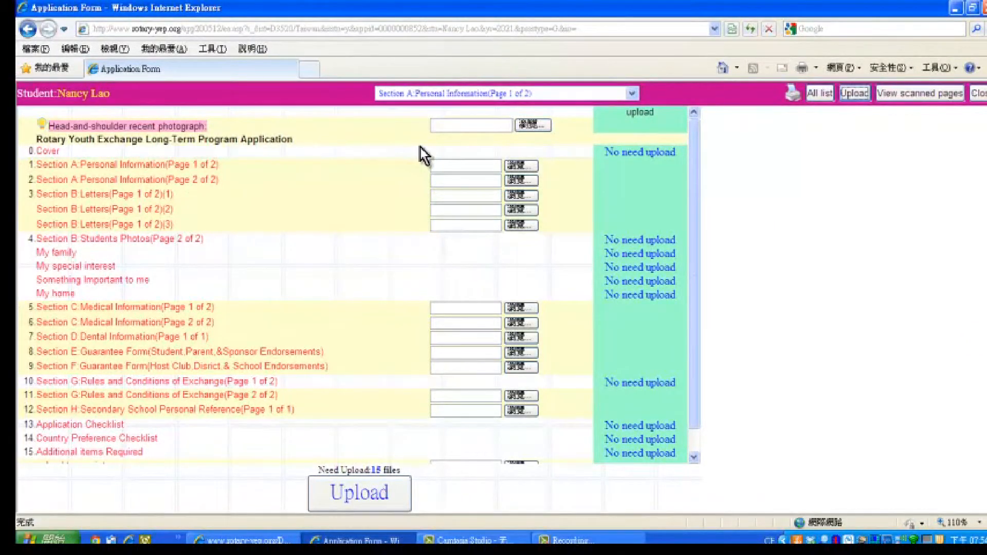
mouse_move(327, 186)
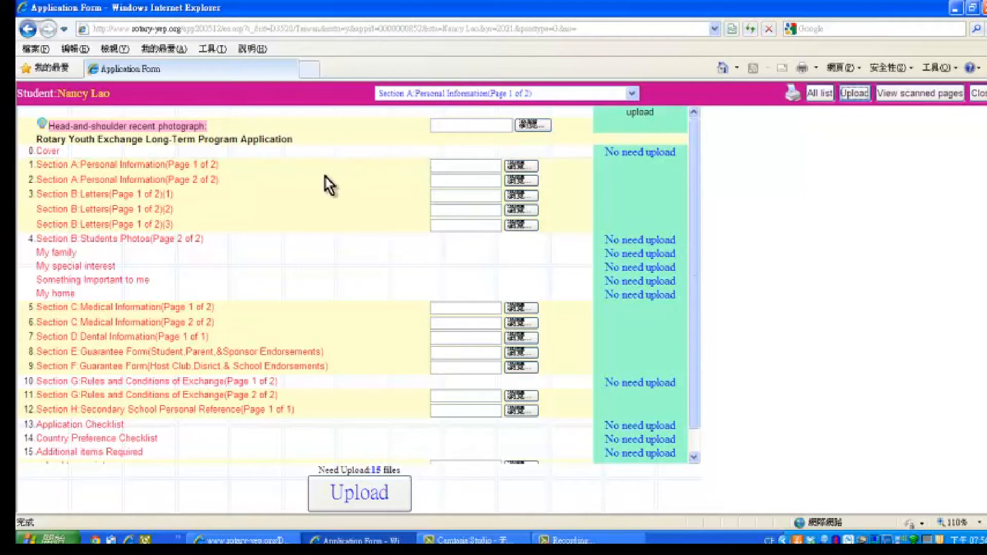
mouse_move(290, 190)
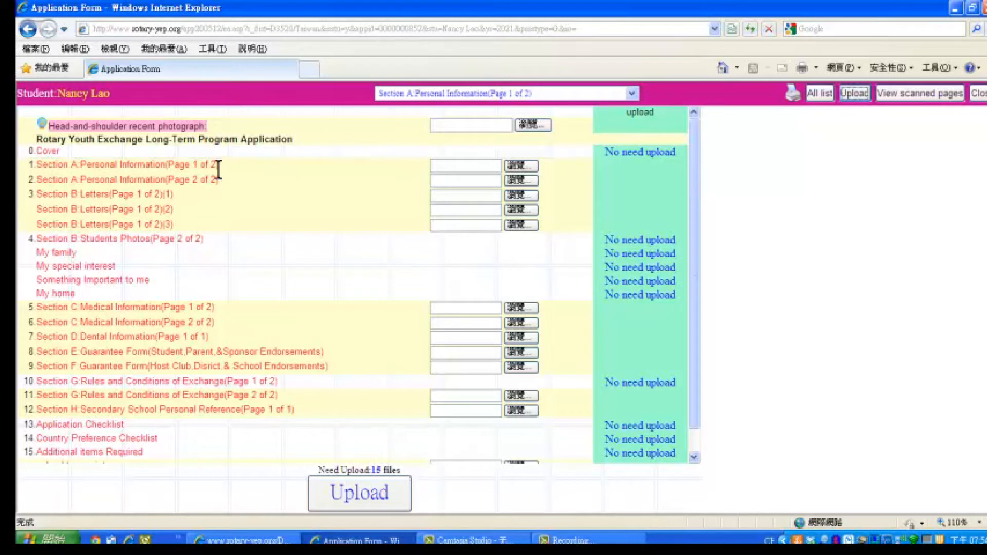
mouse_move(238, 172)
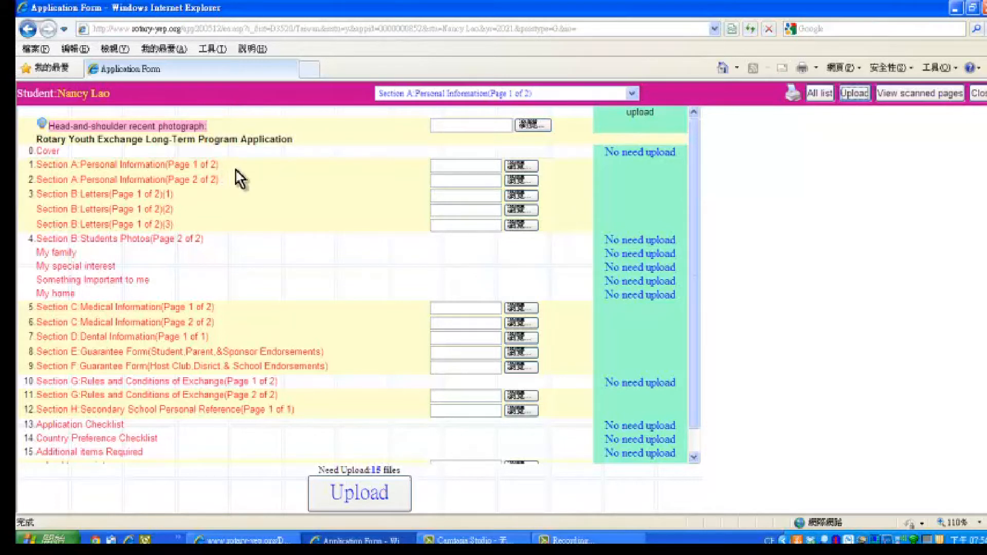
mouse_move(409, 189)
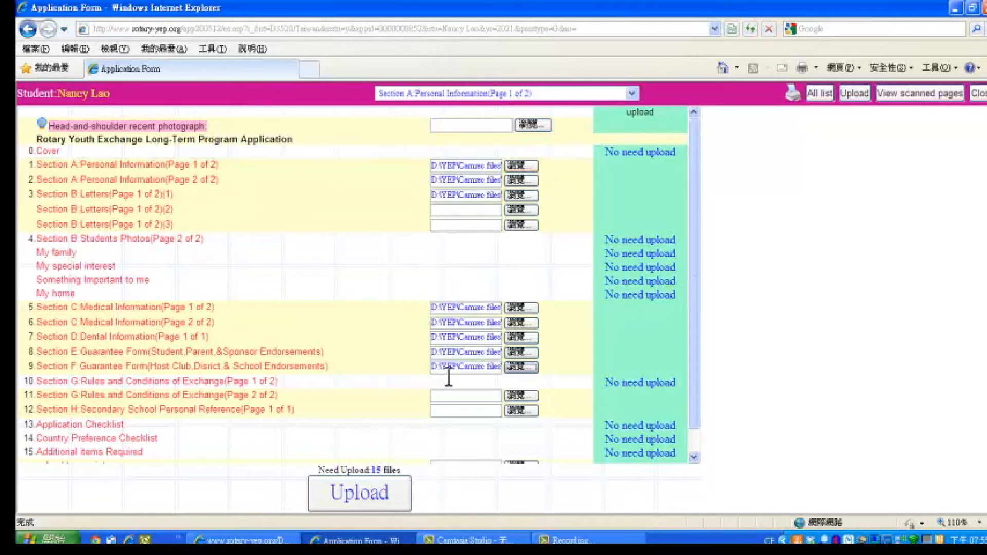
mouse_move(475, 322)
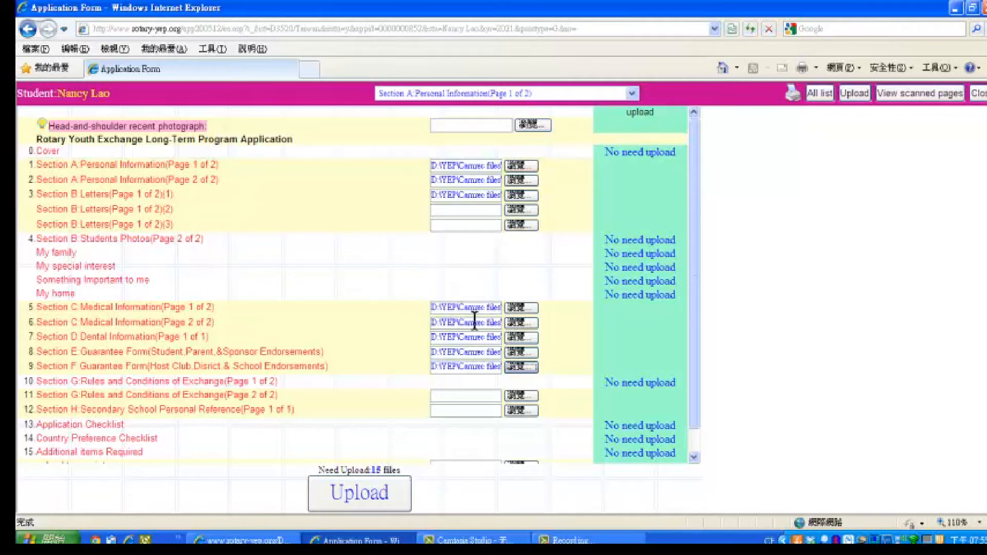
mouse_move(412, 501)
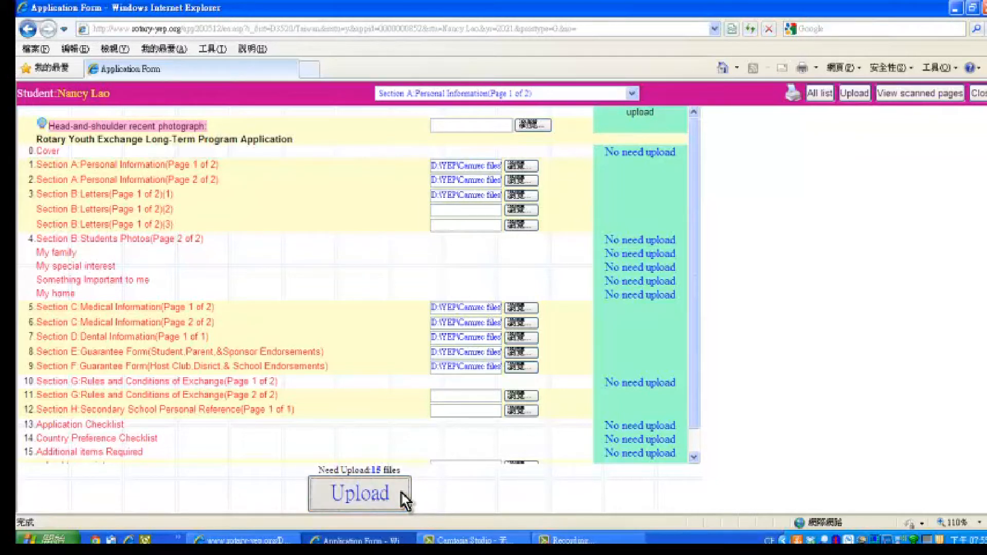
- Upload the eight scanned pages and check the message reporting 8 files uploaded
click(360, 492)
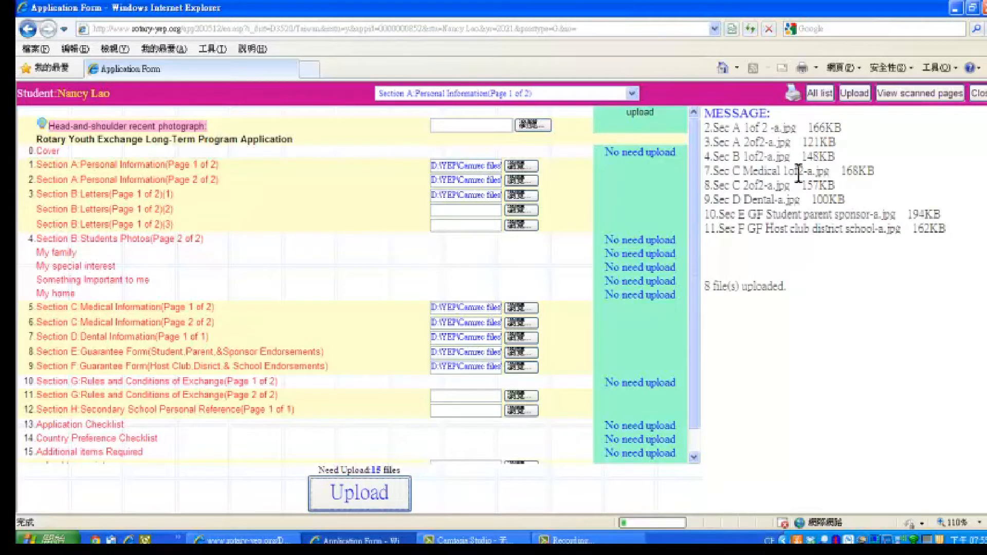
click(358, 492)
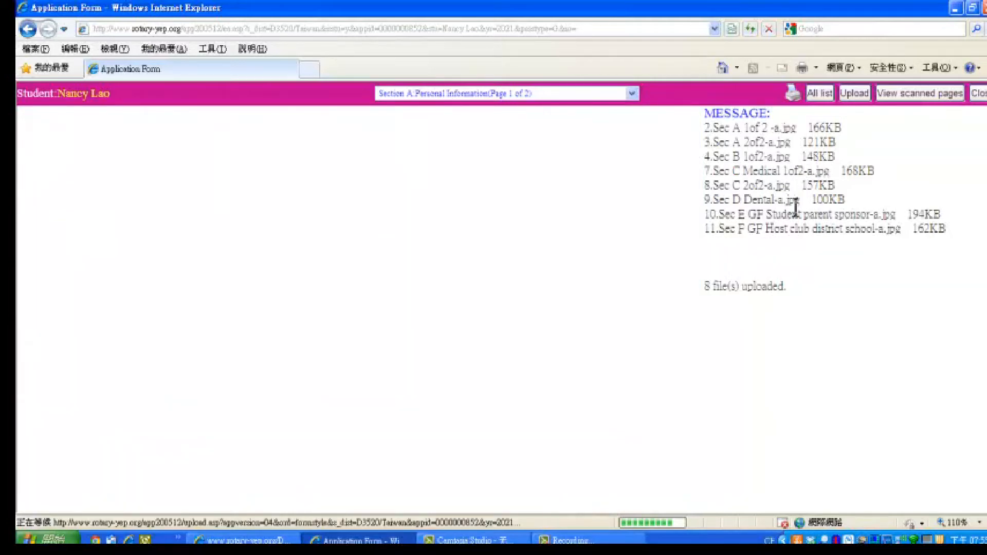
click(853, 93)
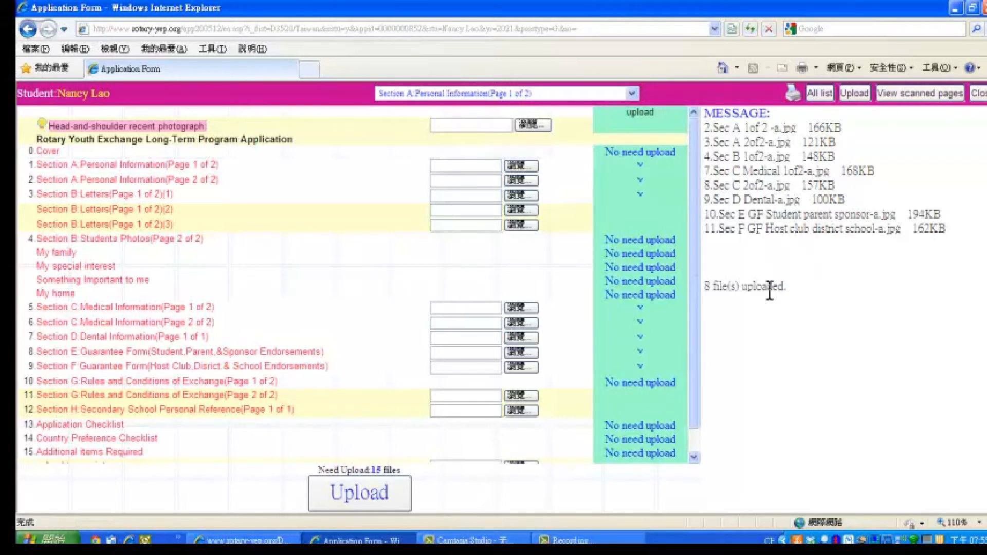
mouse_move(754, 300)
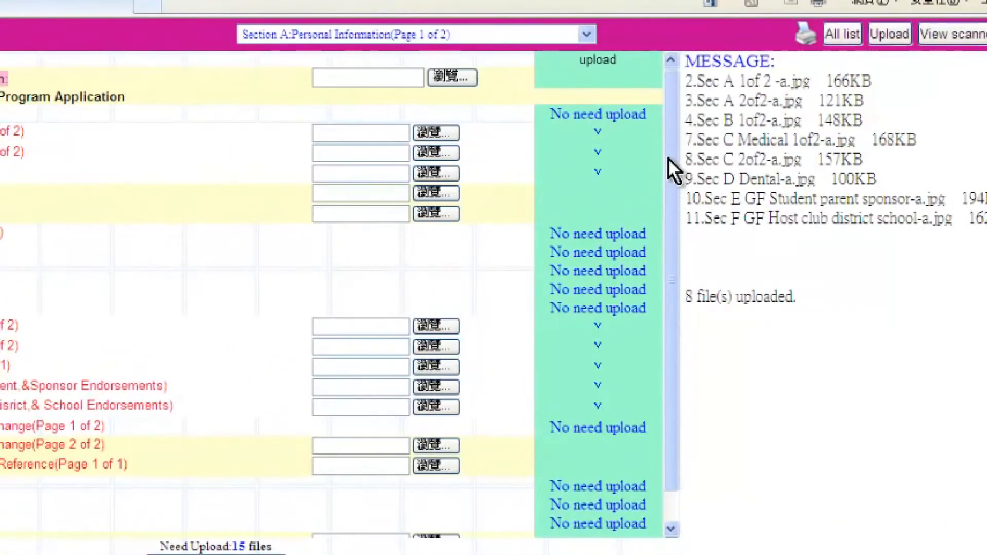
mouse_move(623, 133)
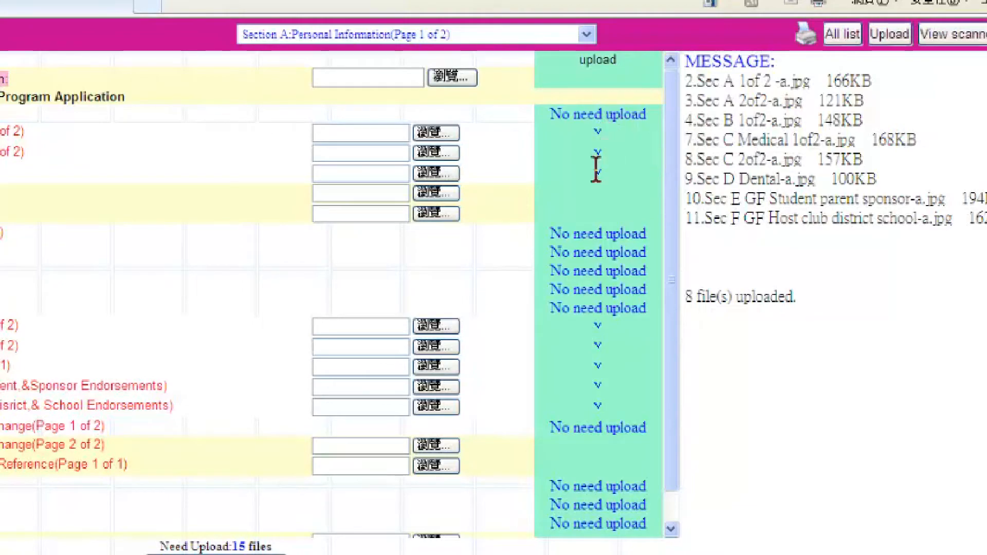
mouse_move(569, 368)
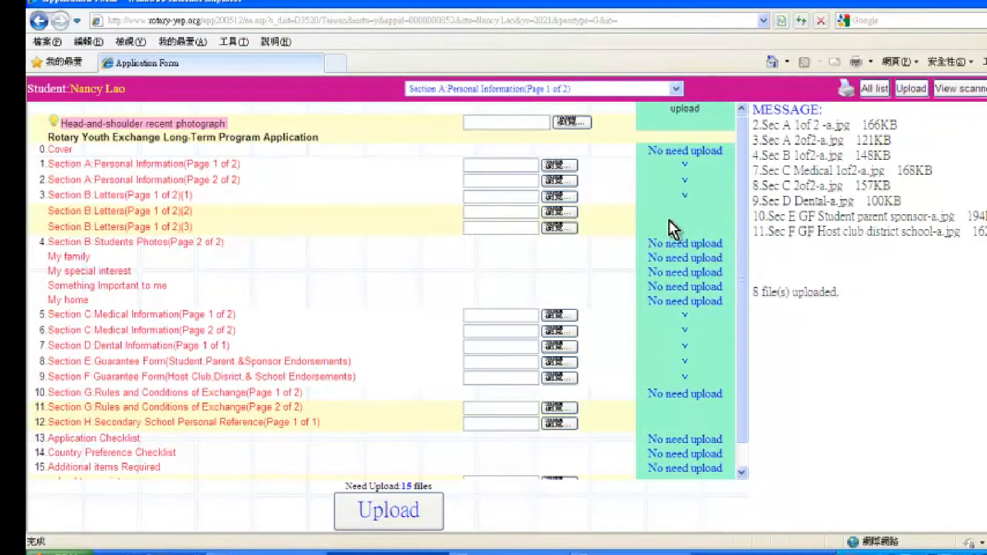
mouse_move(686, 237)
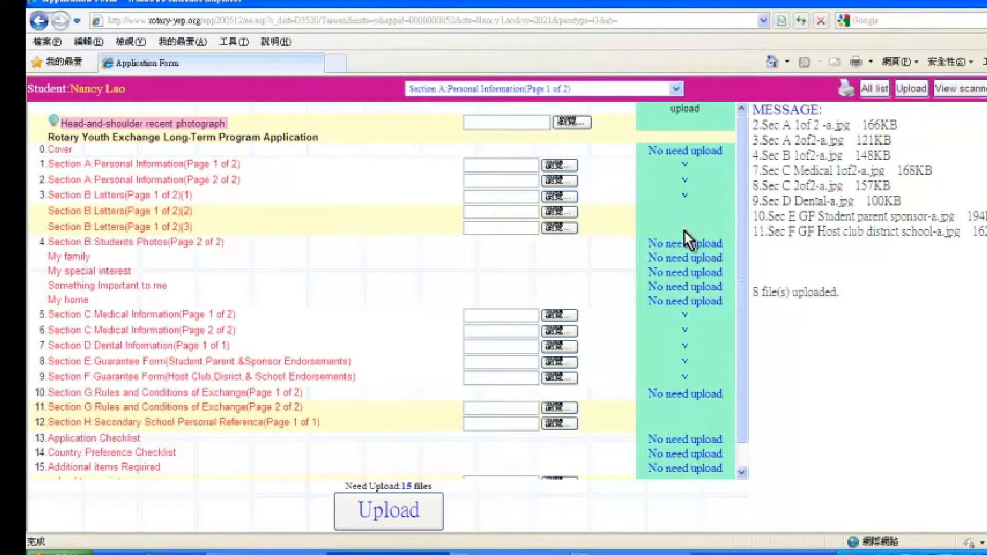
mouse_move(604, 423)
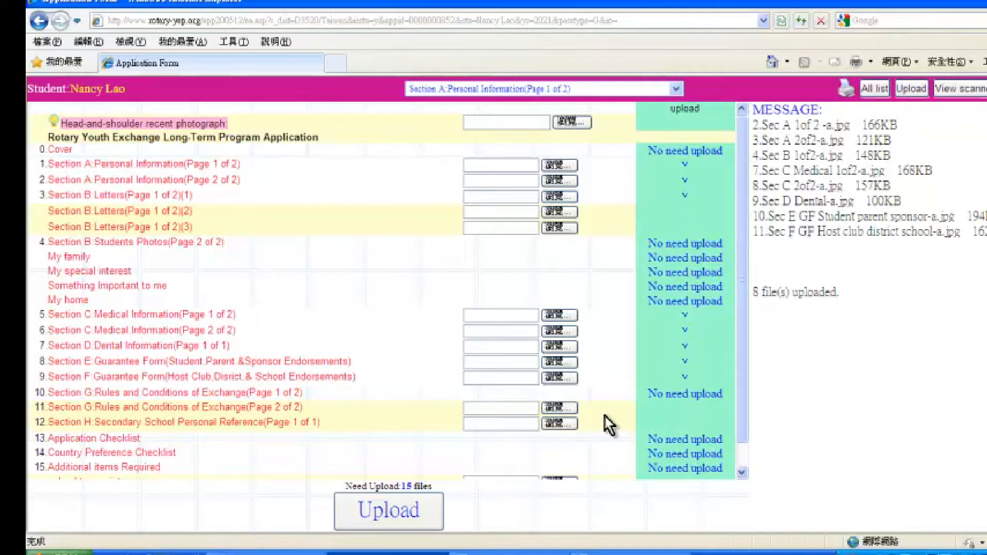
mouse_move(285, 258)
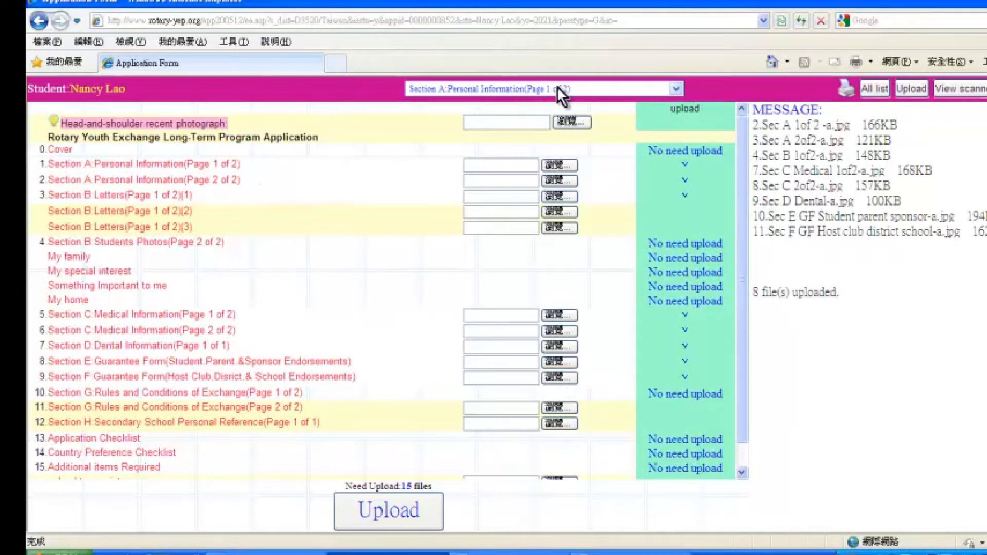
mouse_move(605, 93)
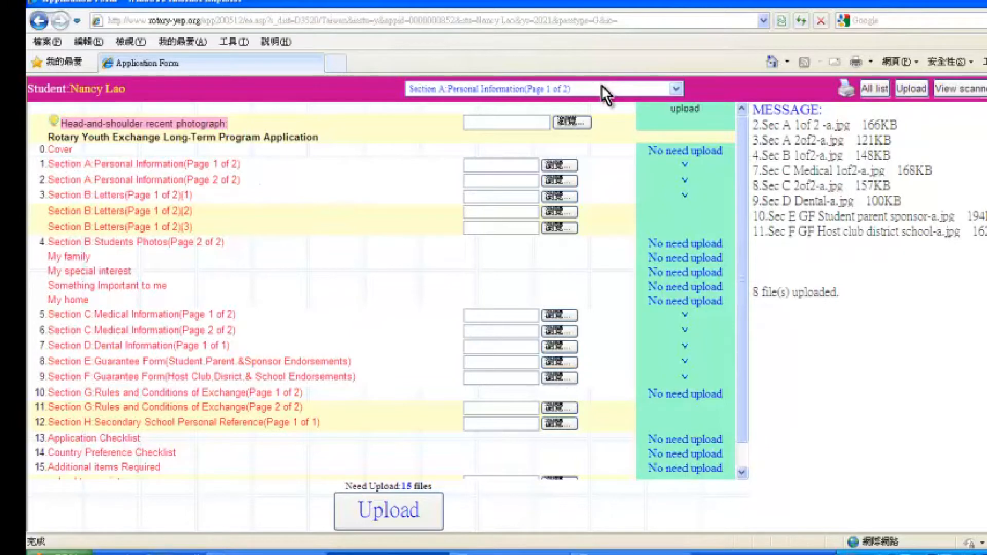
click(676, 89)
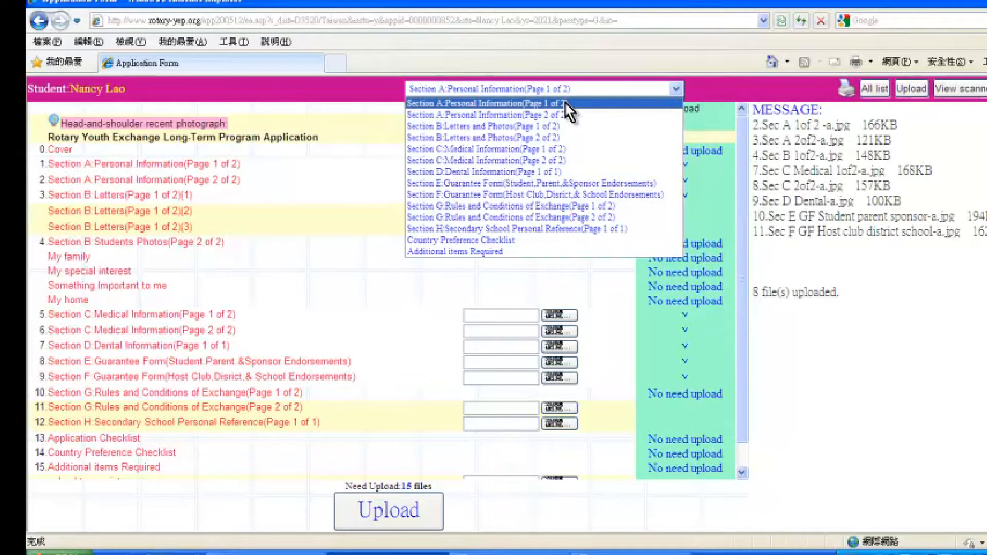
click(484, 103)
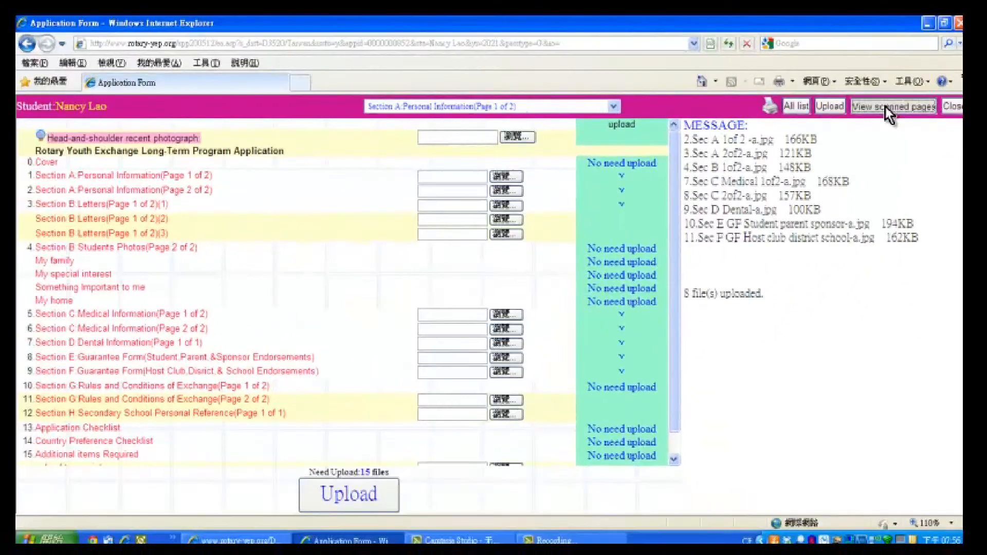
click(893, 106)
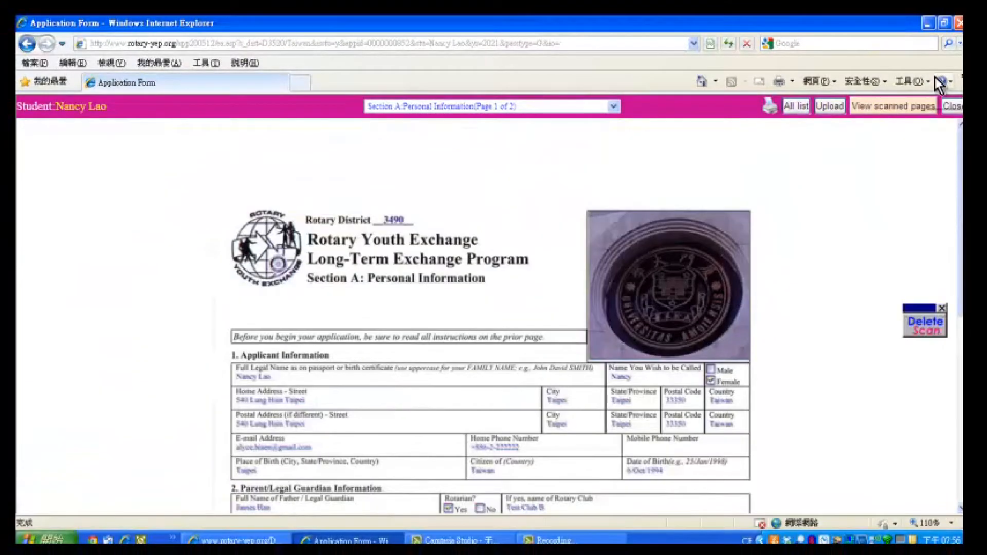
mouse_move(880, 212)
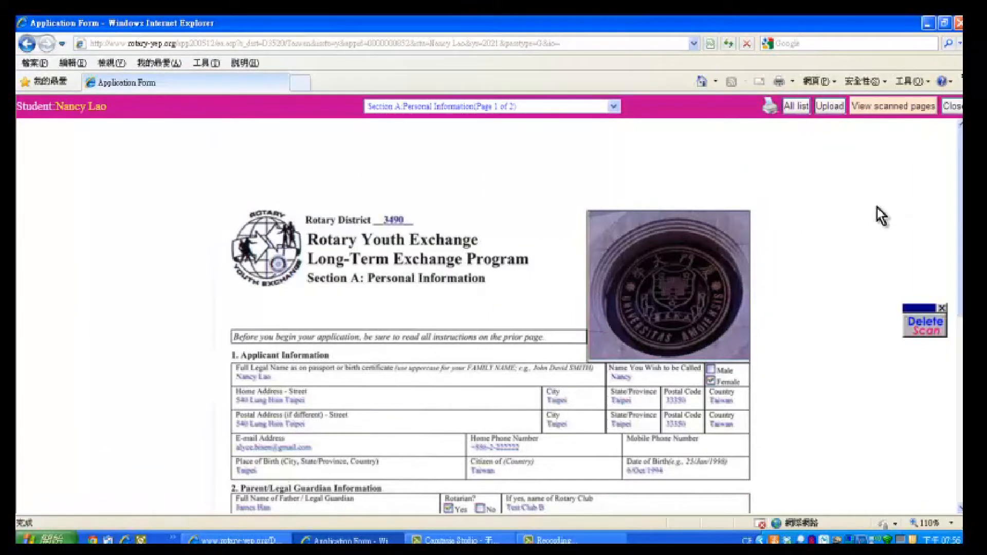
scroll(down, 3)
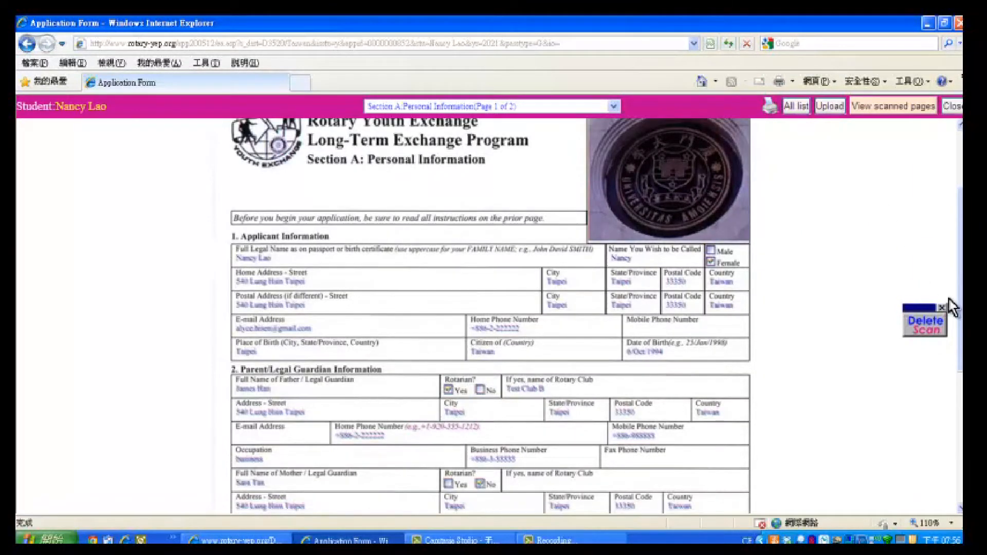
click(925, 327)
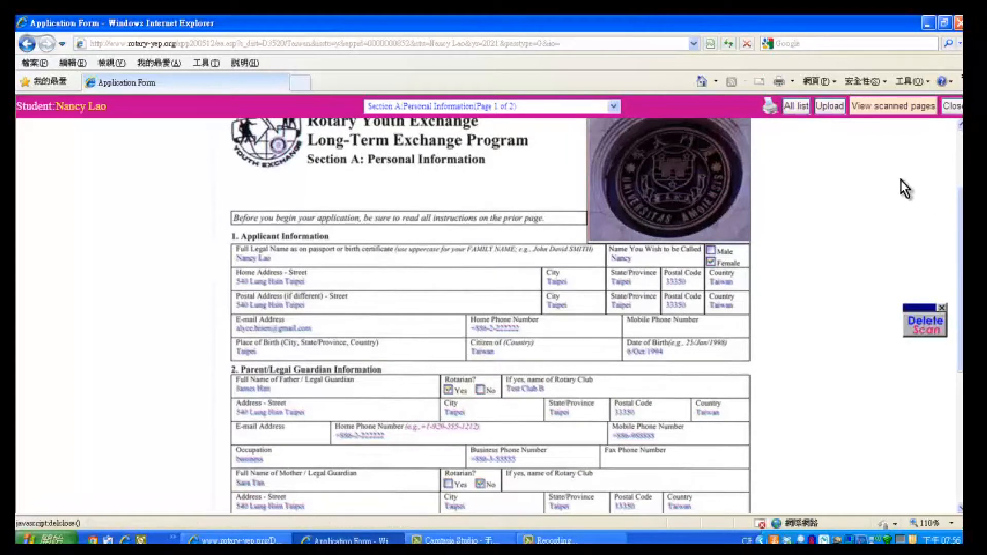
mouse_move(939, 139)
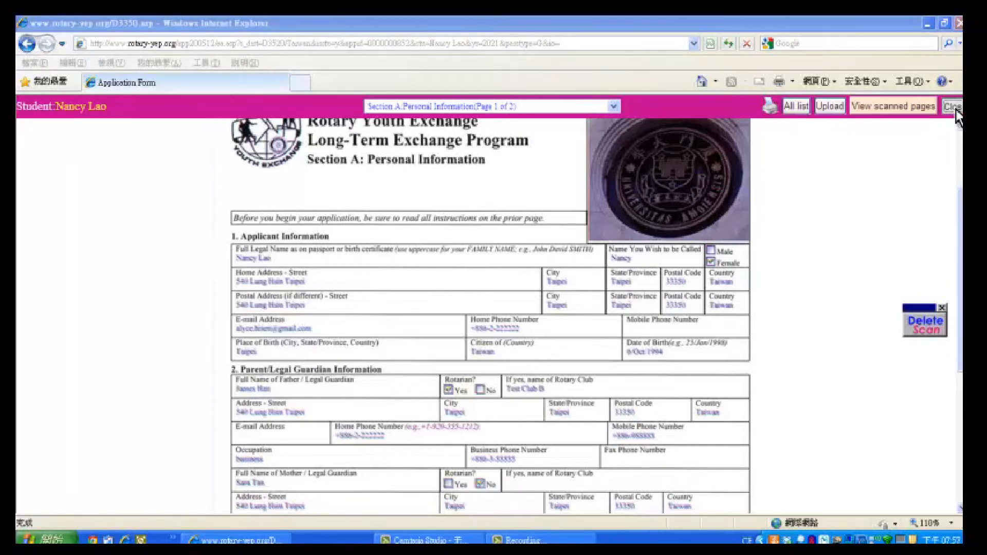
click(952, 105)
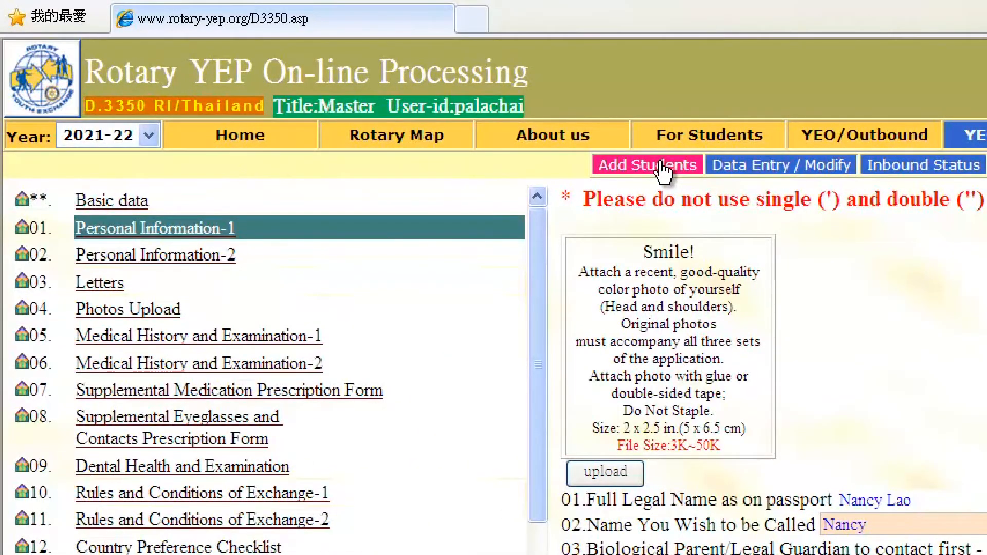
click(647, 165)
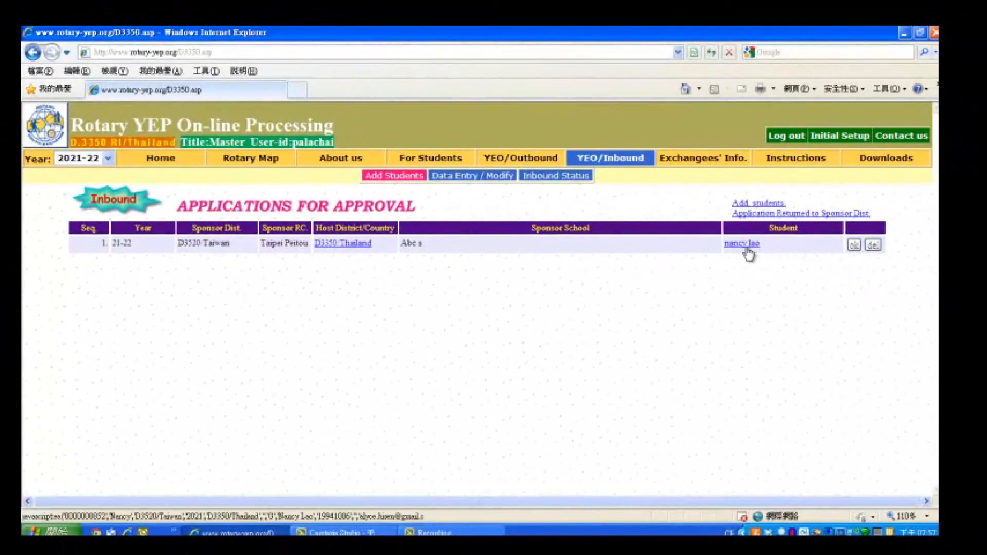
mouse_move(741, 245)
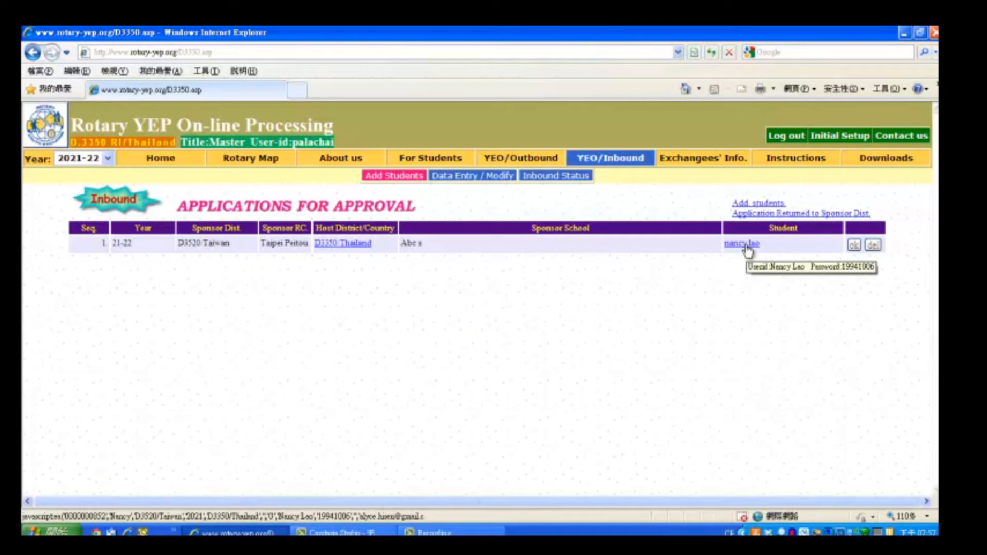
mouse_move(359, 245)
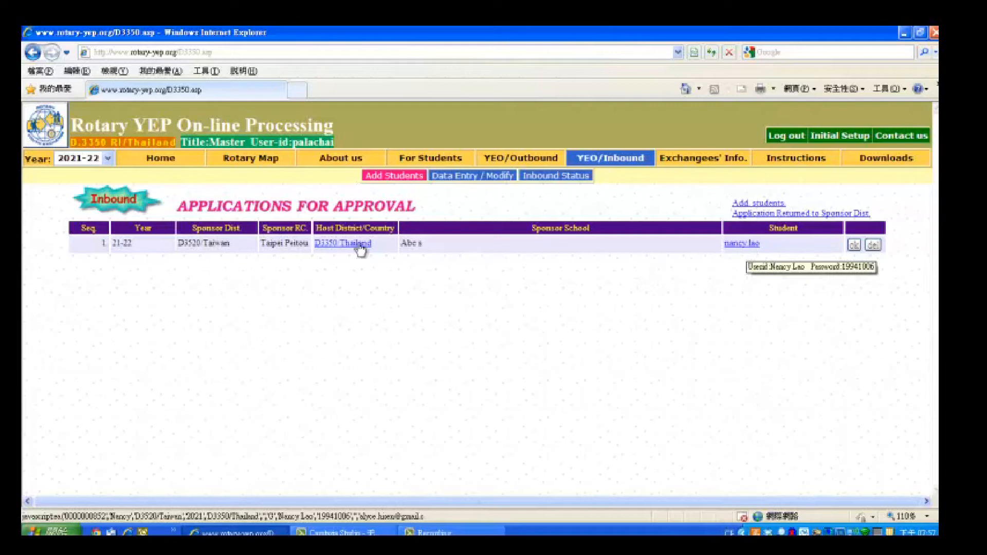
mouse_move(338, 267)
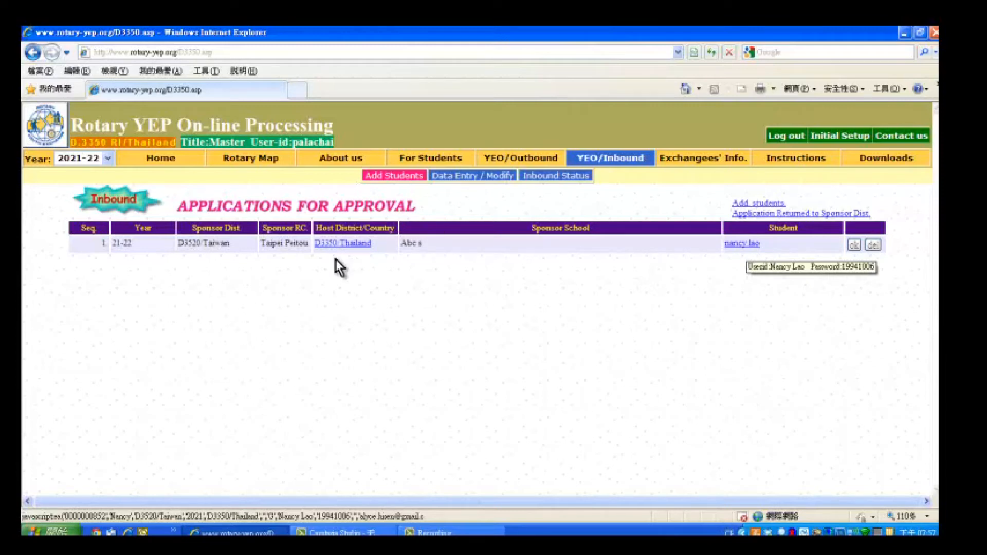
mouse_move(340, 242)
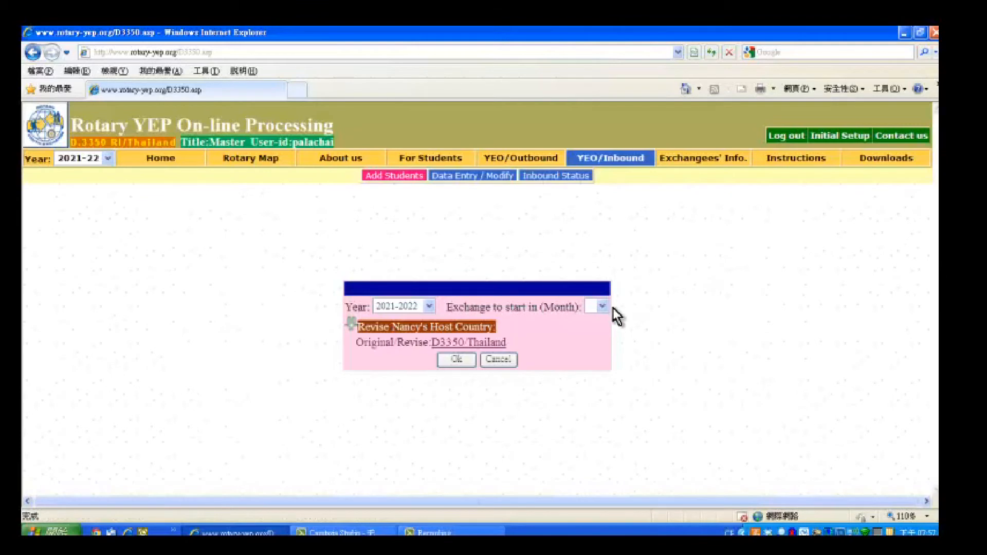
mouse_move(498, 360)
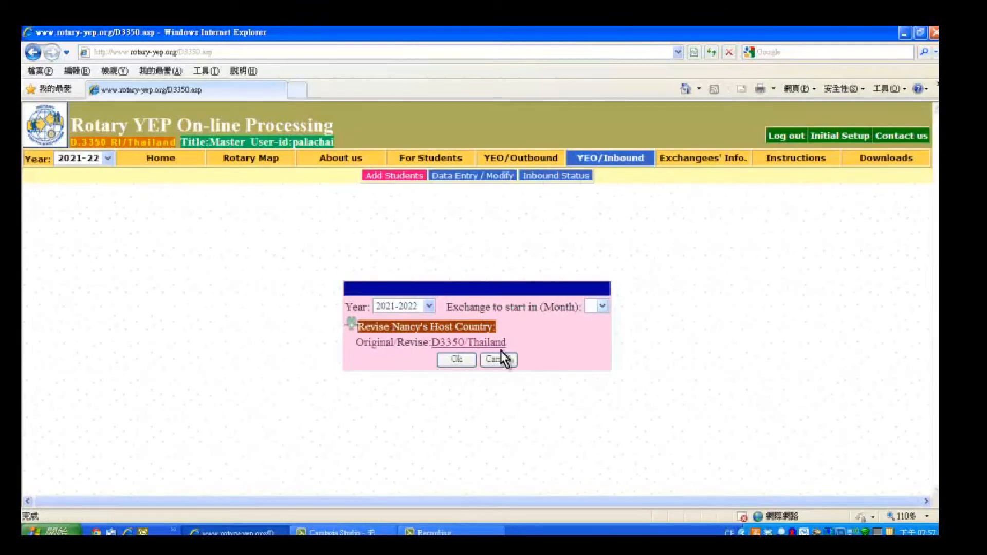
mouse_move(804, 240)
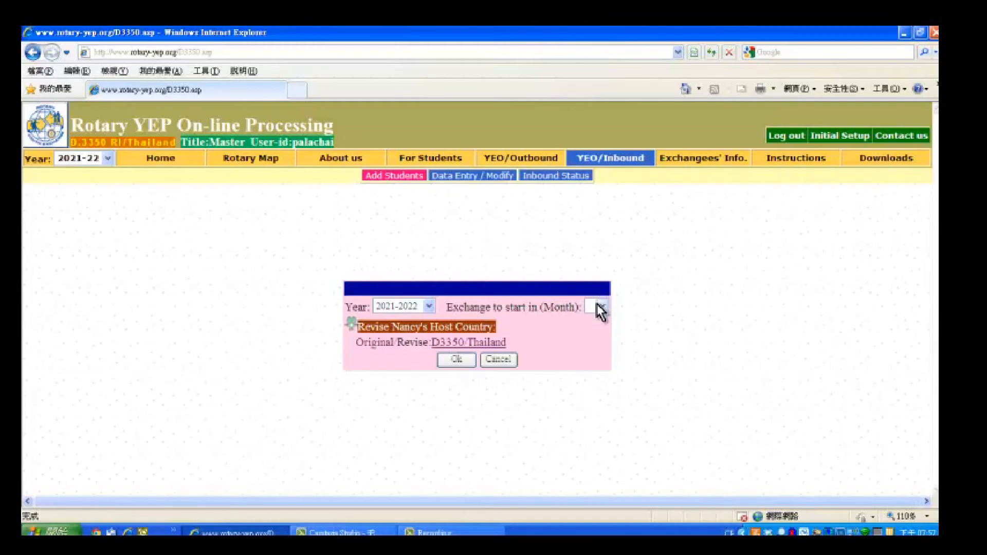
click(593, 307)
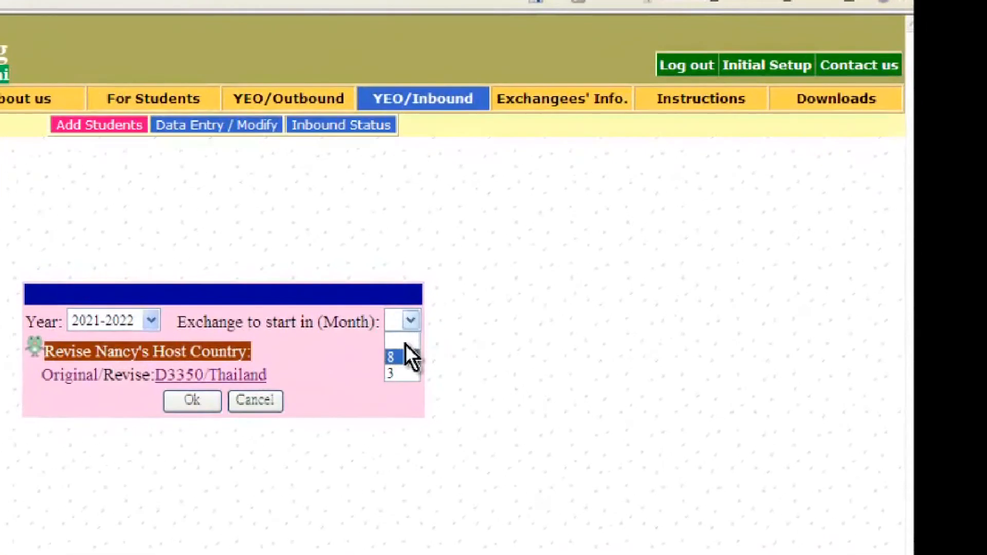
click(390, 356)
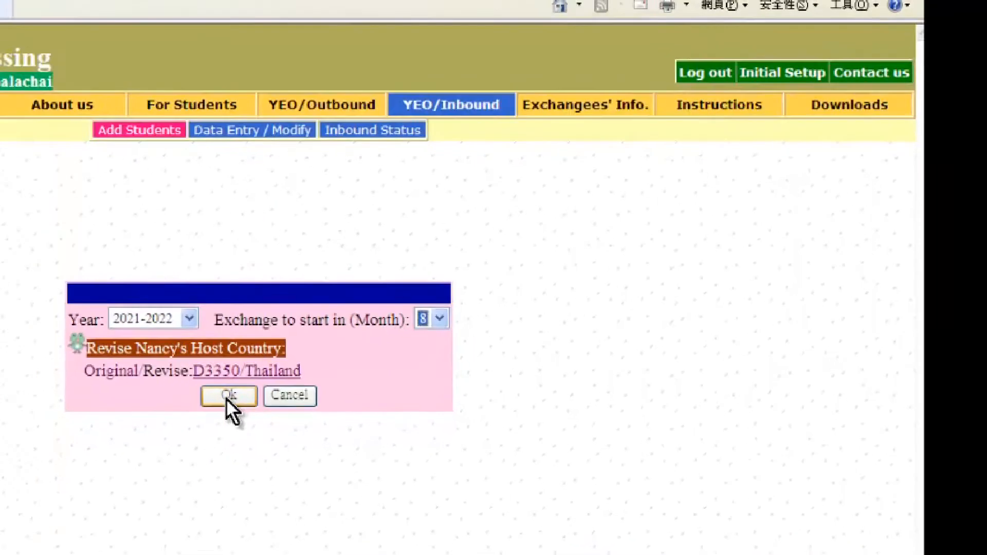
click(228, 396)
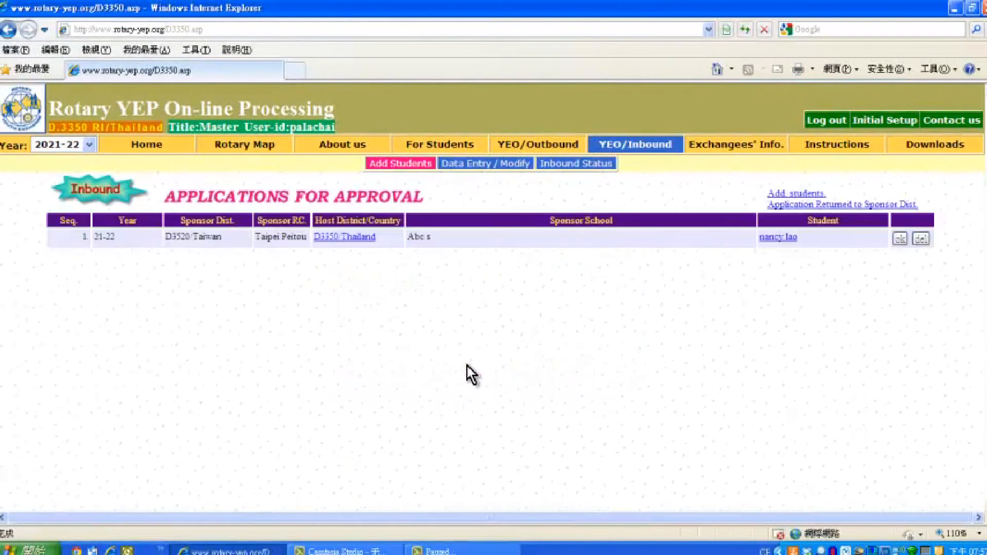
mouse_move(939, 302)
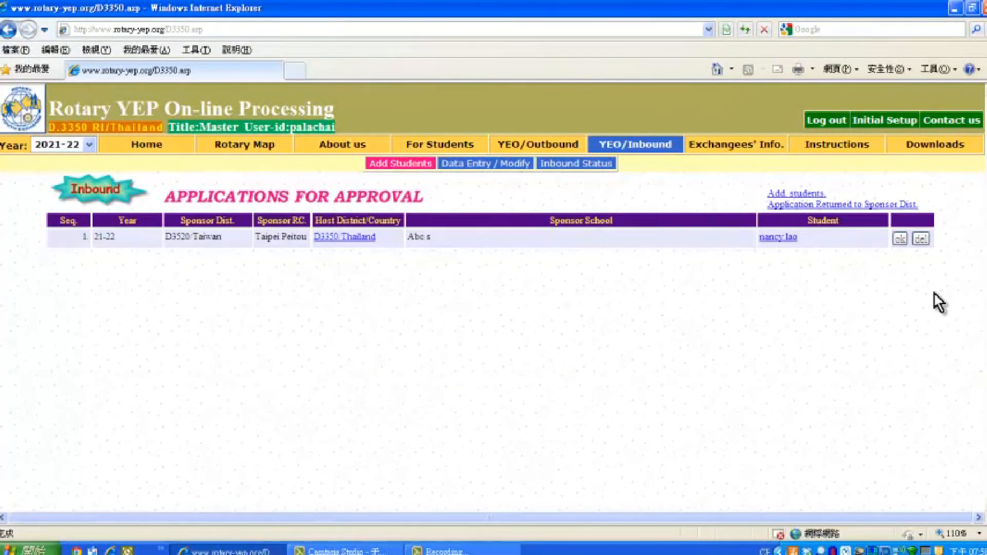
mouse_move(874, 275)
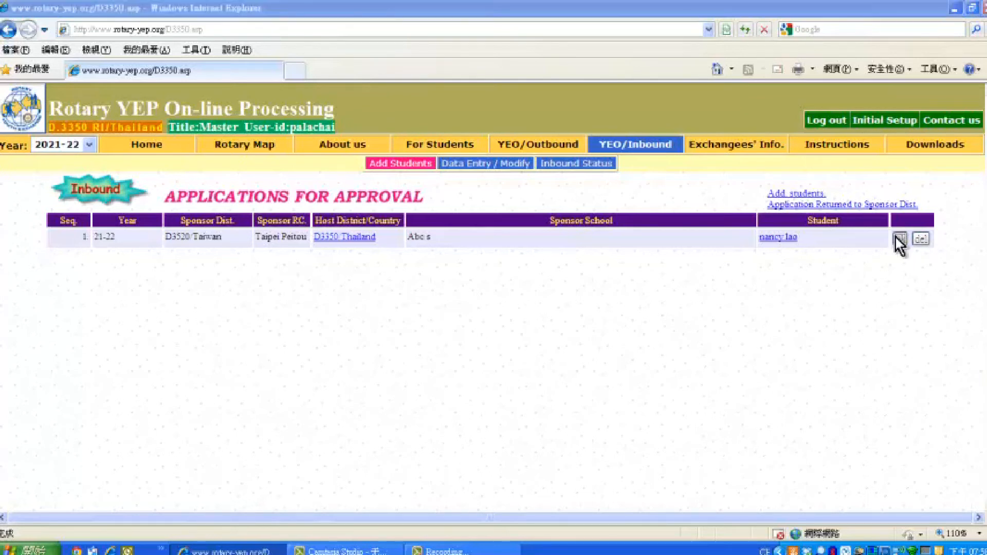
click(899, 237)
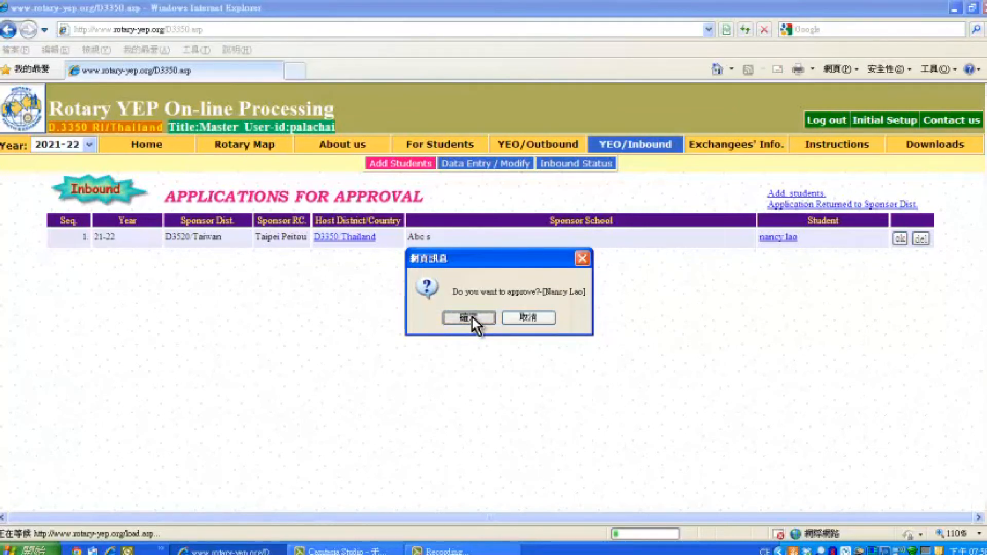
click(467, 318)
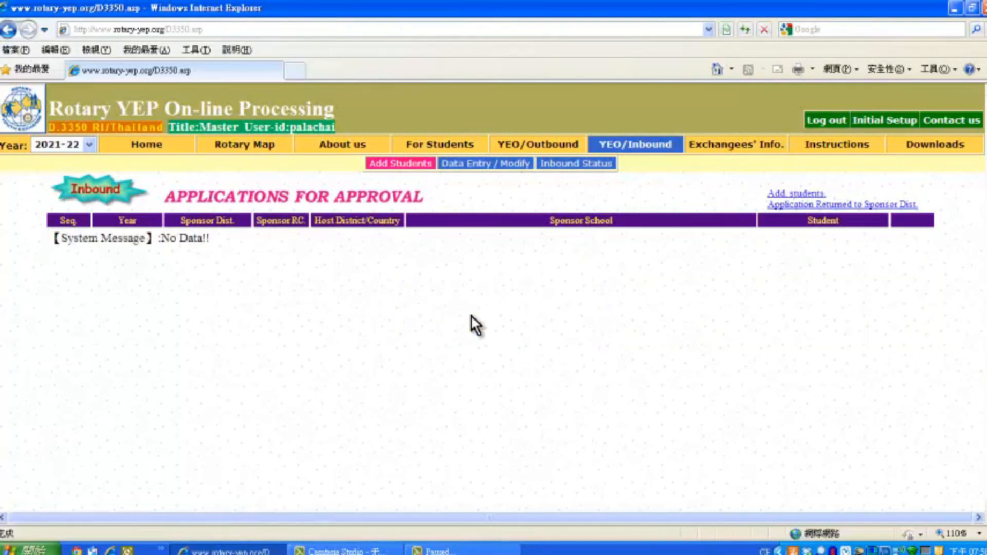
mouse_move(438, 301)
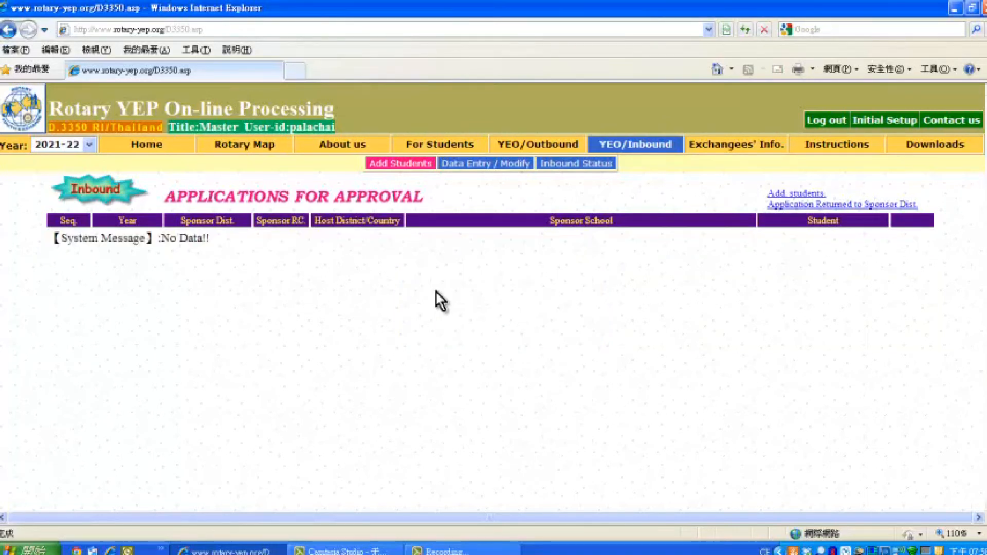
mouse_move(356, 245)
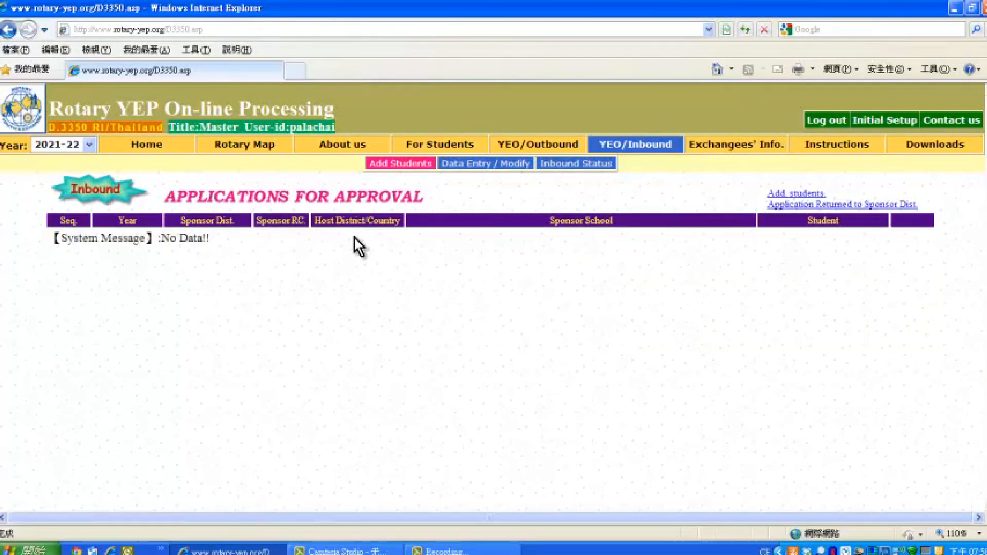
mouse_move(314, 206)
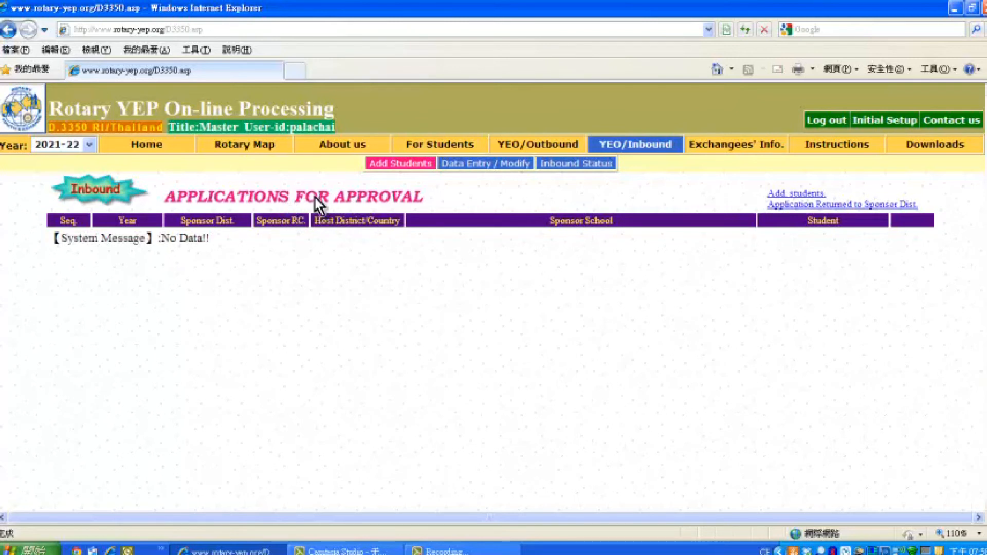
mouse_move(620, 162)
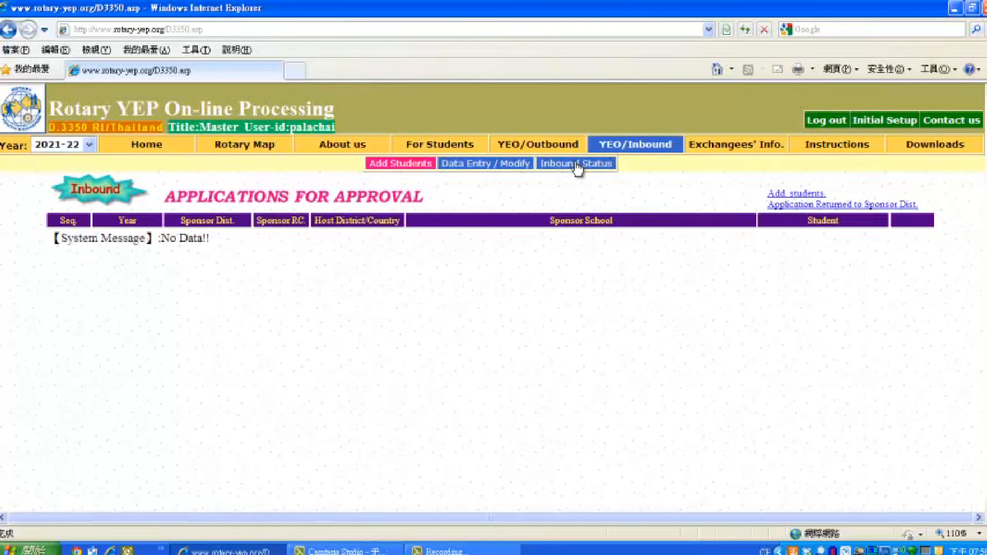
click(576, 163)
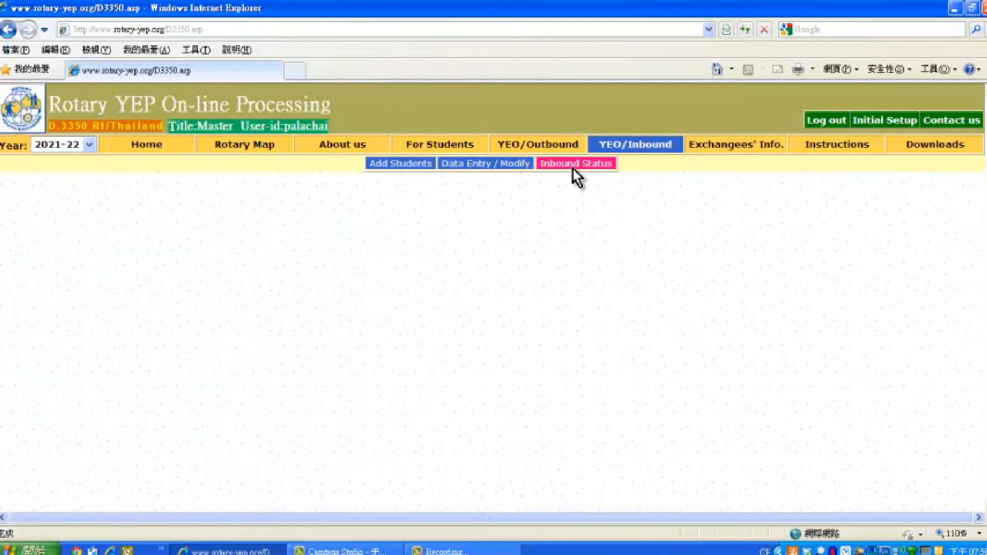
click(576, 163)
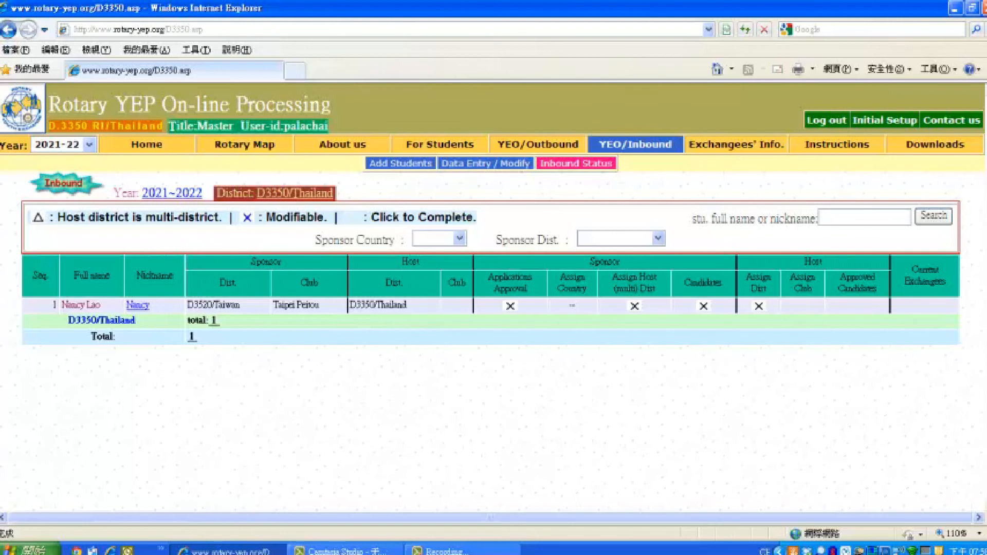
mouse_move(975, 282)
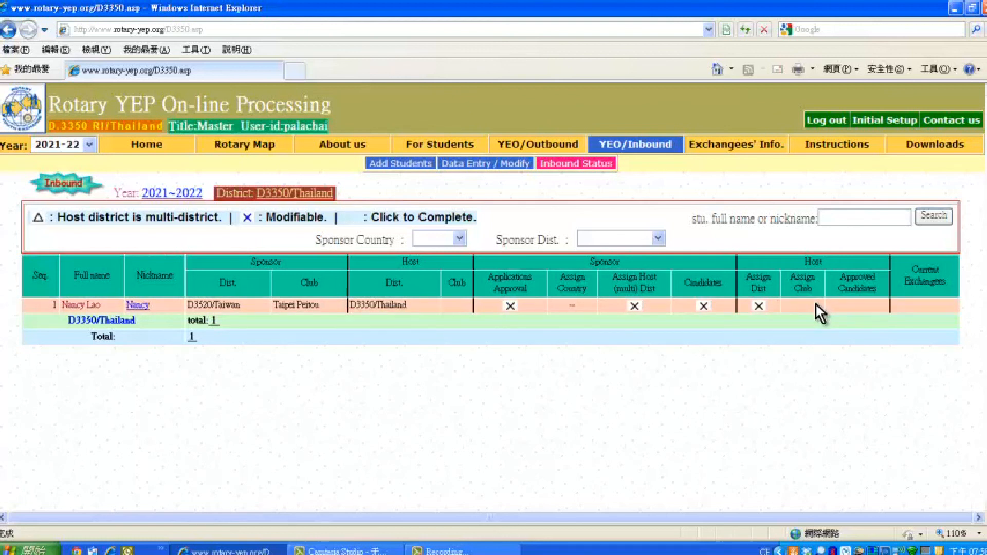
mouse_move(816, 318)
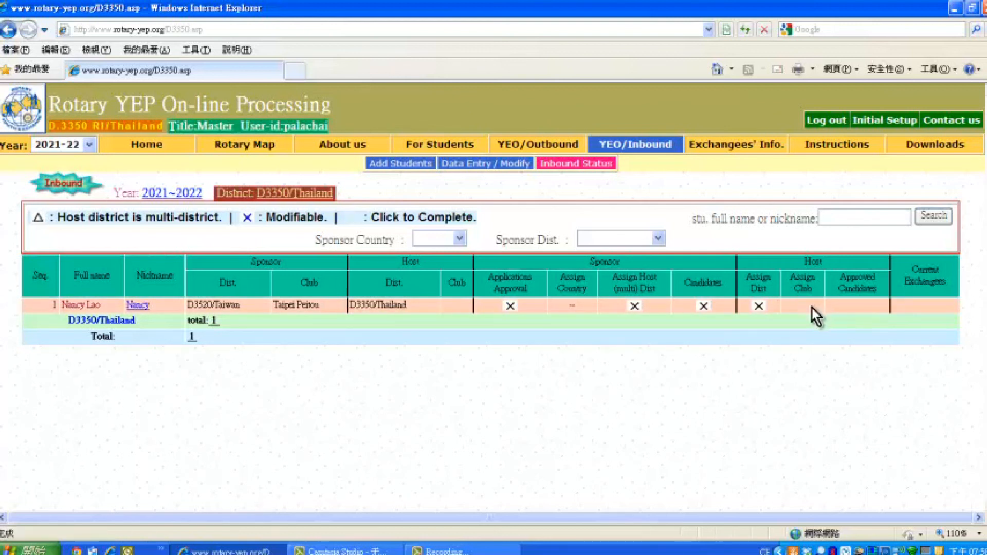